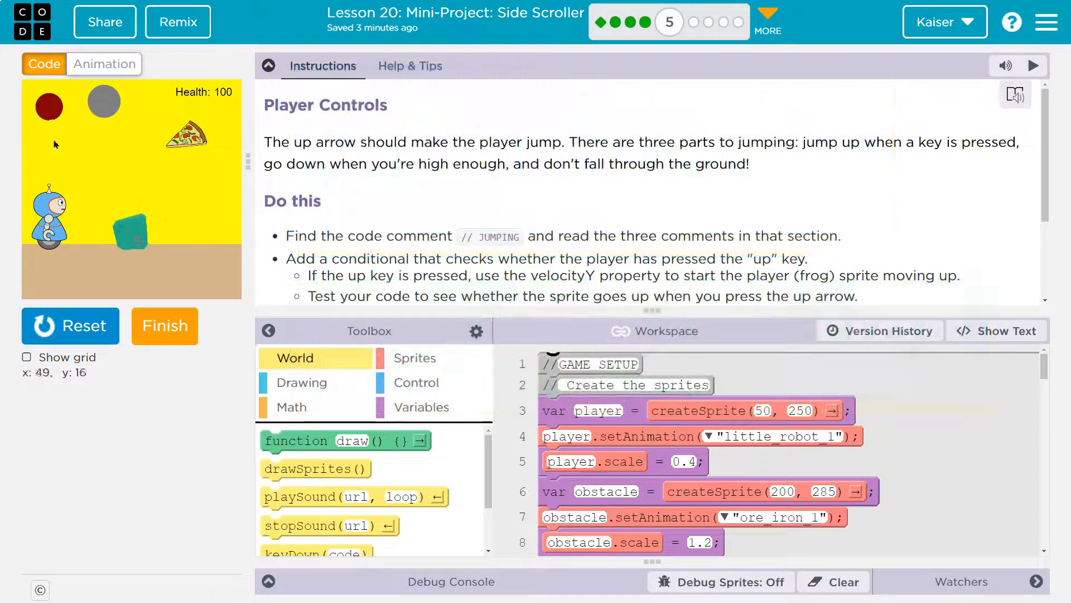
Step: Scroll the workspace down to the // JUMPING comments around line 38
click(643, 23)
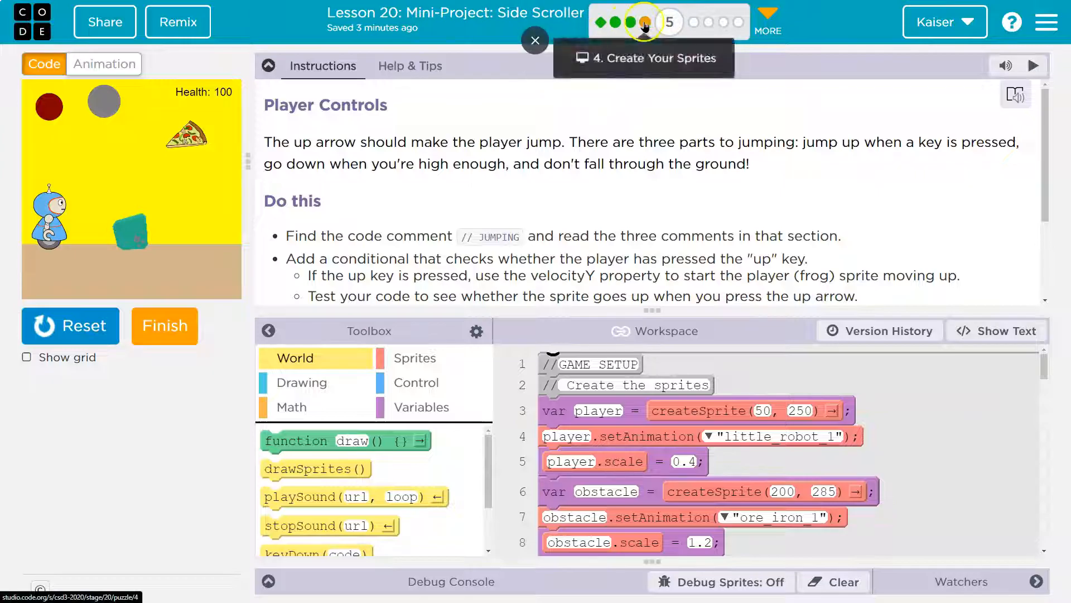
click(535, 41)
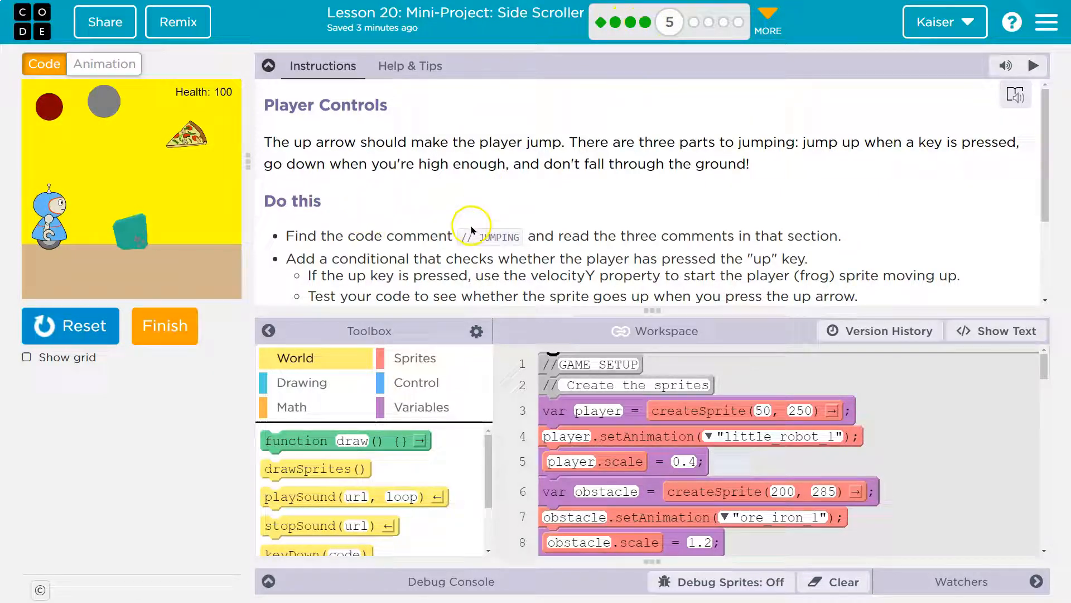
mouse_move(529, 142)
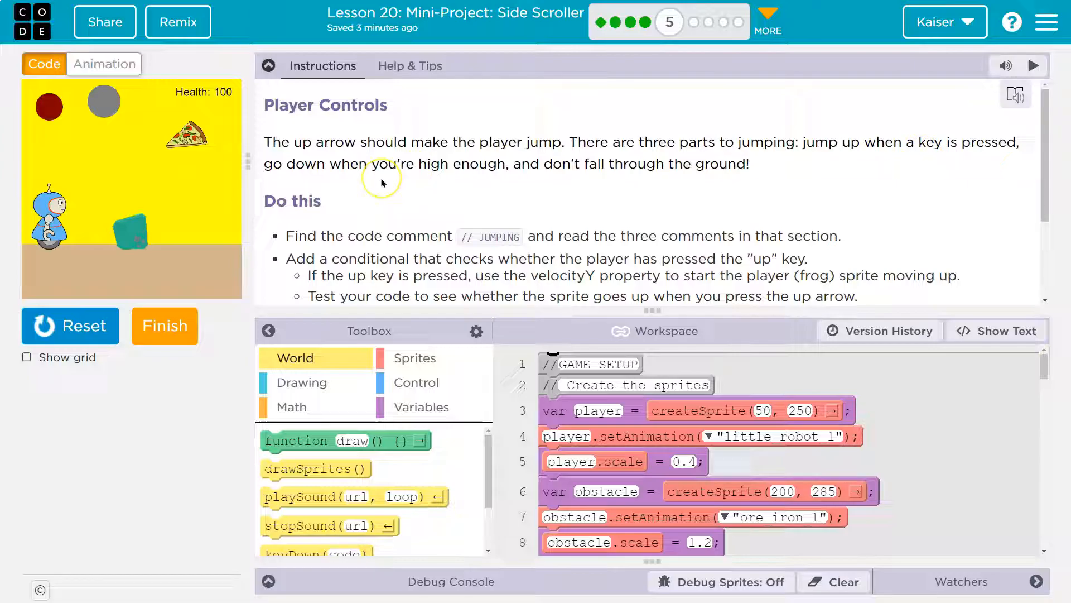
mouse_move(696, 179)
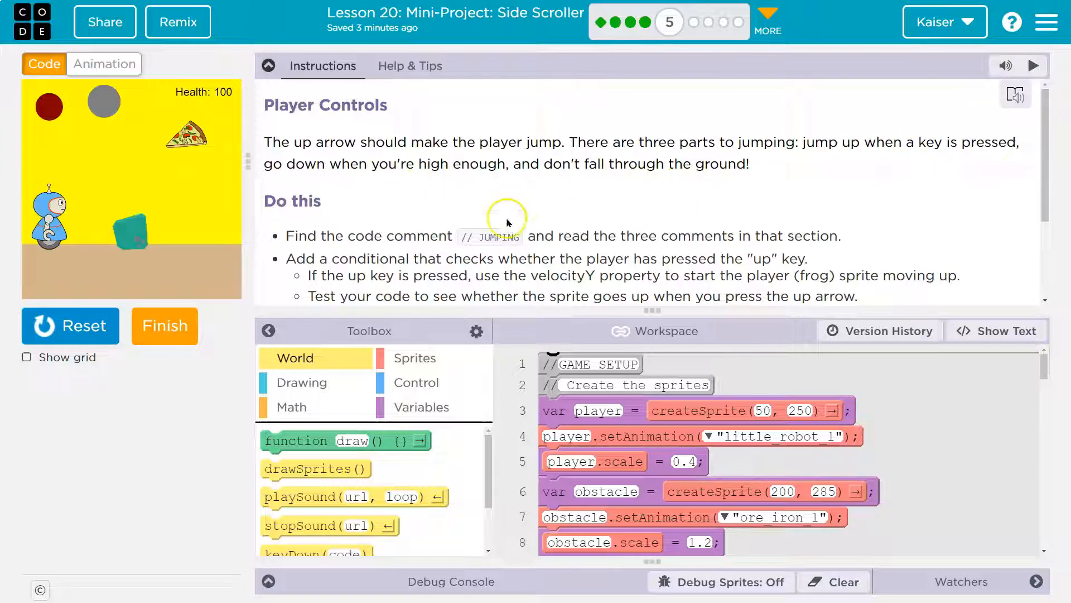
scroll(down, 3)
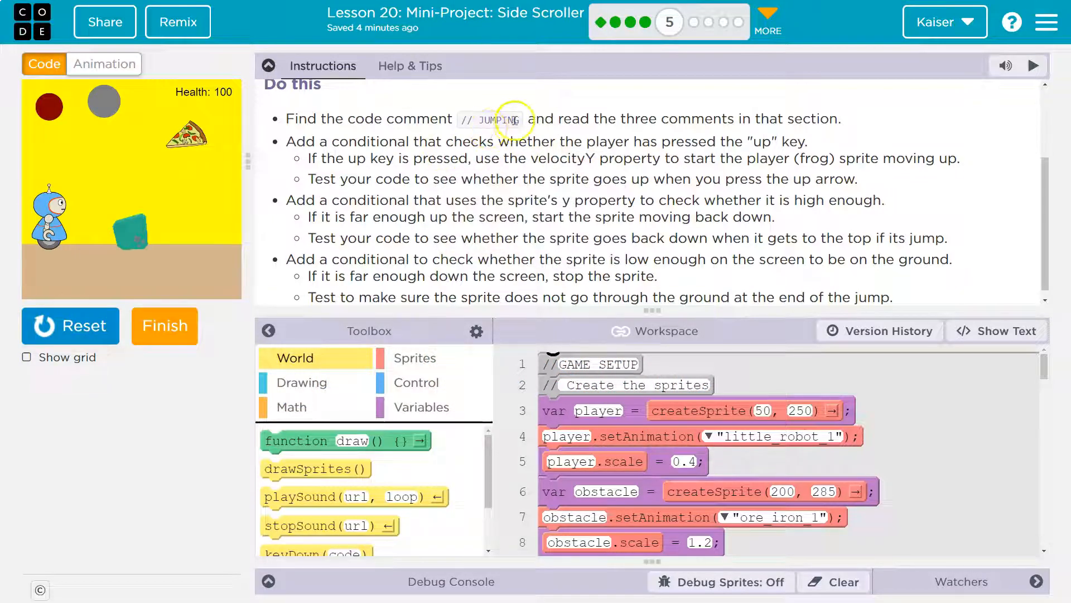
mouse_move(591, 133)
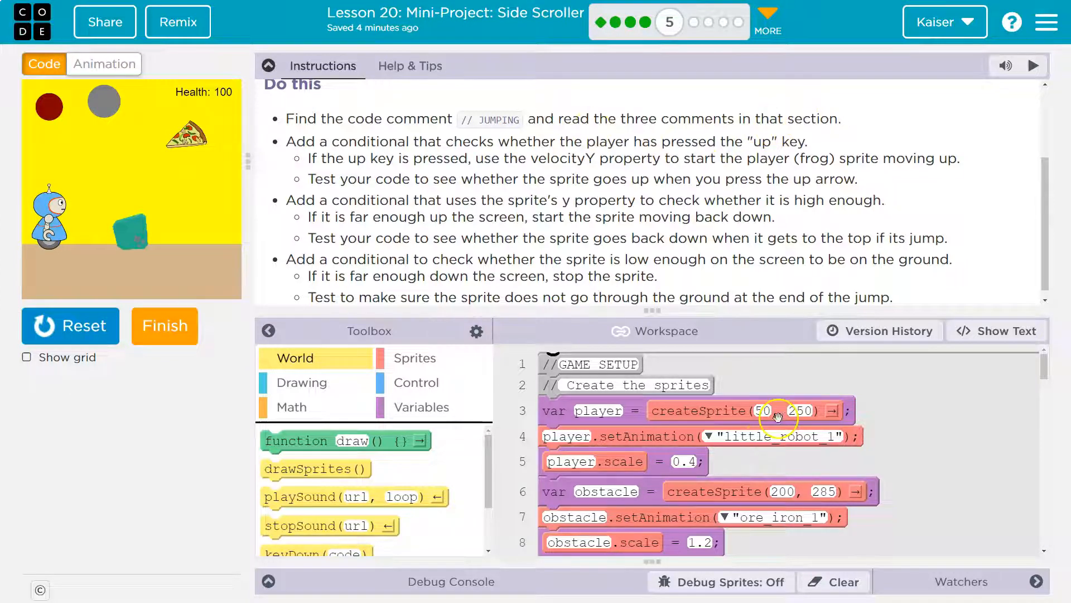
scroll(down, 3)
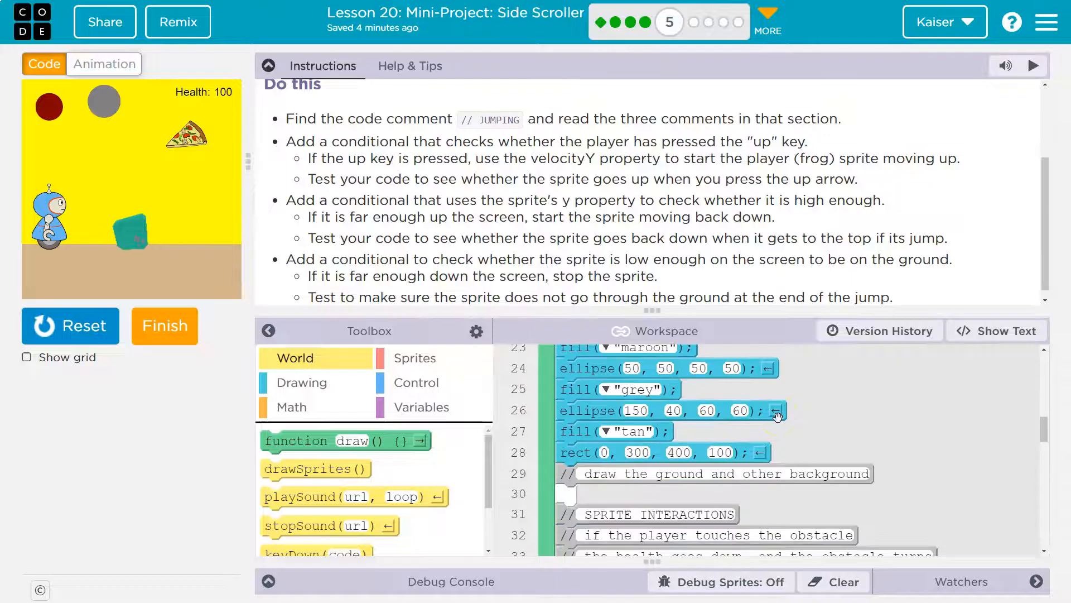
scroll(down, 3)
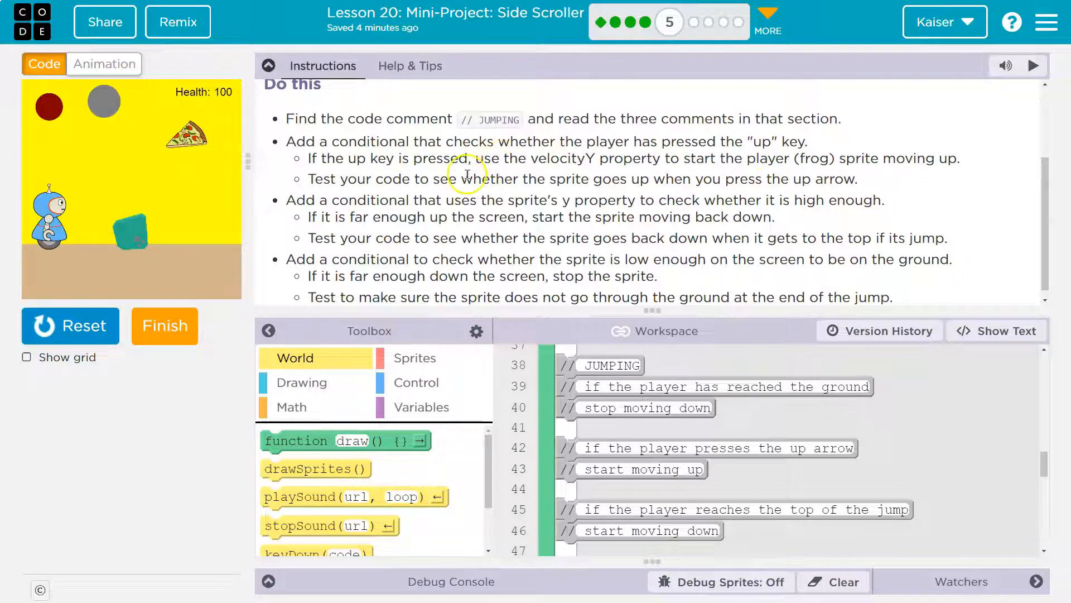
mouse_move(589, 158)
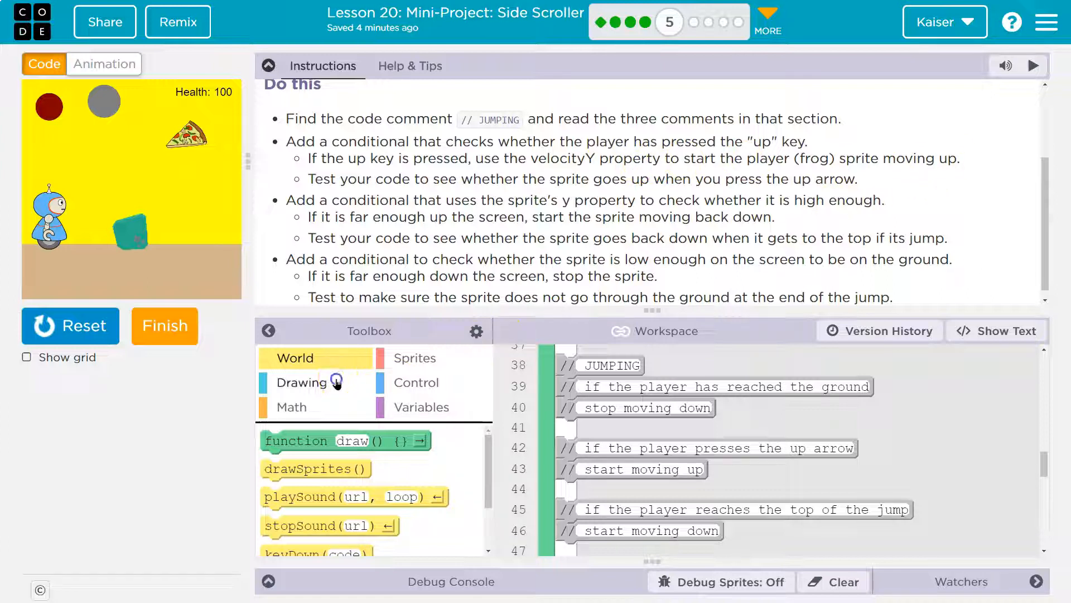
Step: Add an if block under 'start moving up' with keyDown("up") as its condition
click(415, 381)
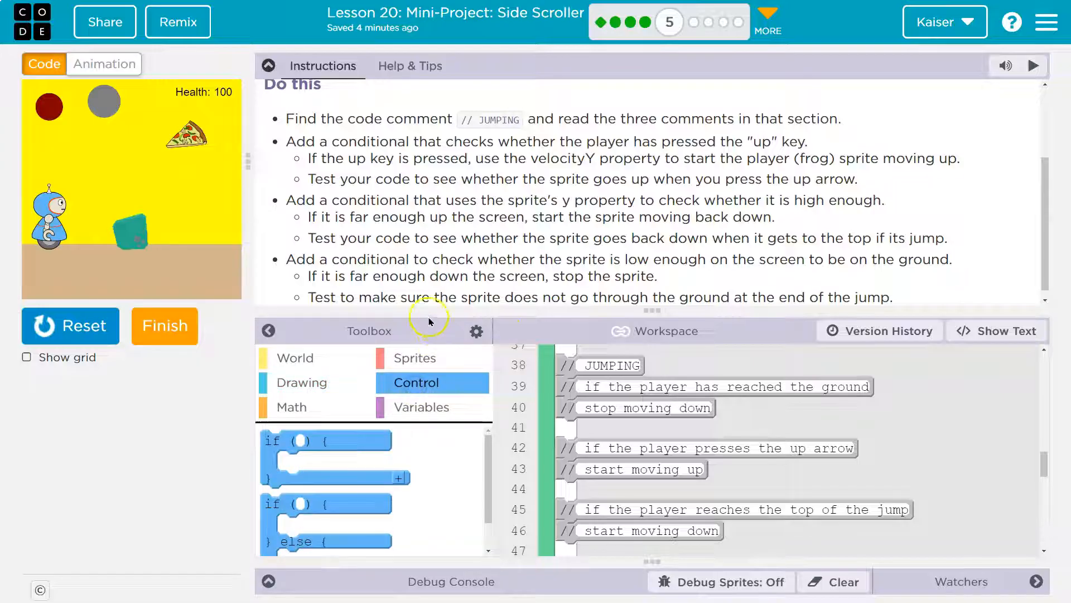
drag(325, 441, 629, 433)
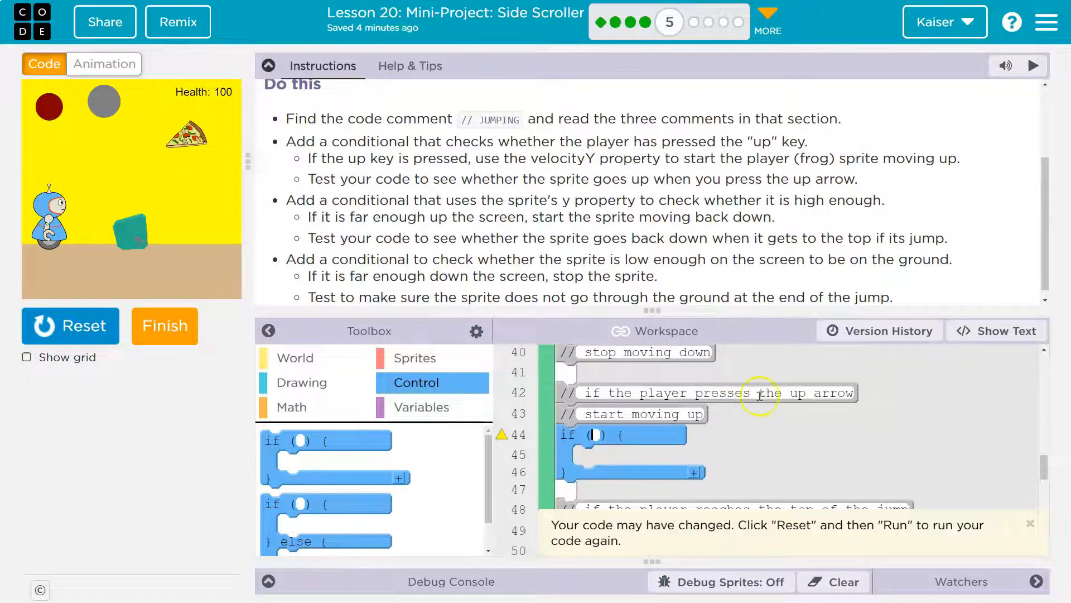
click(295, 358)
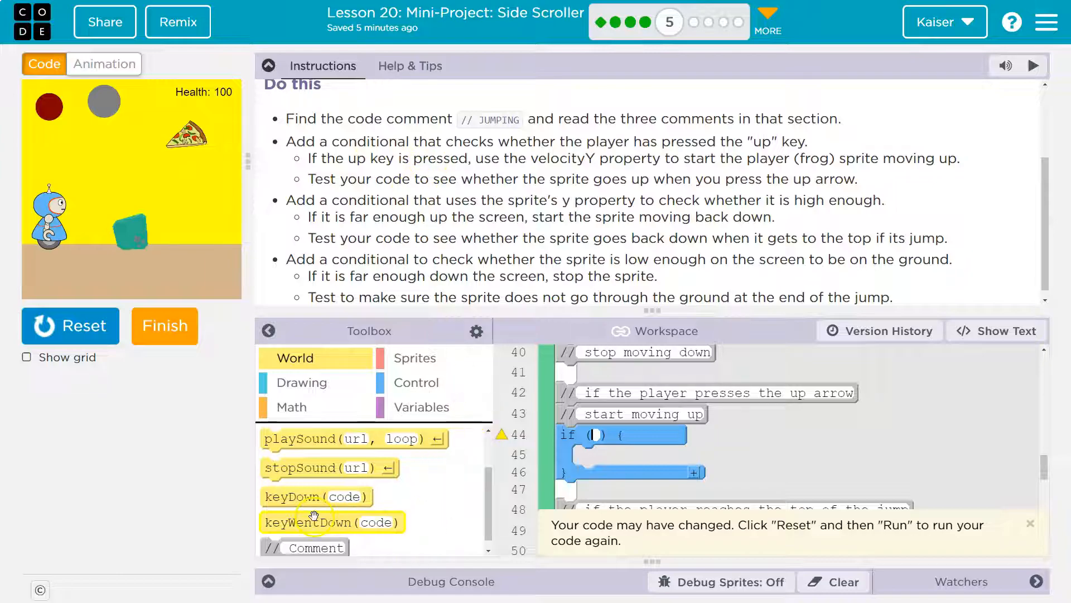
mouse_move(323, 522)
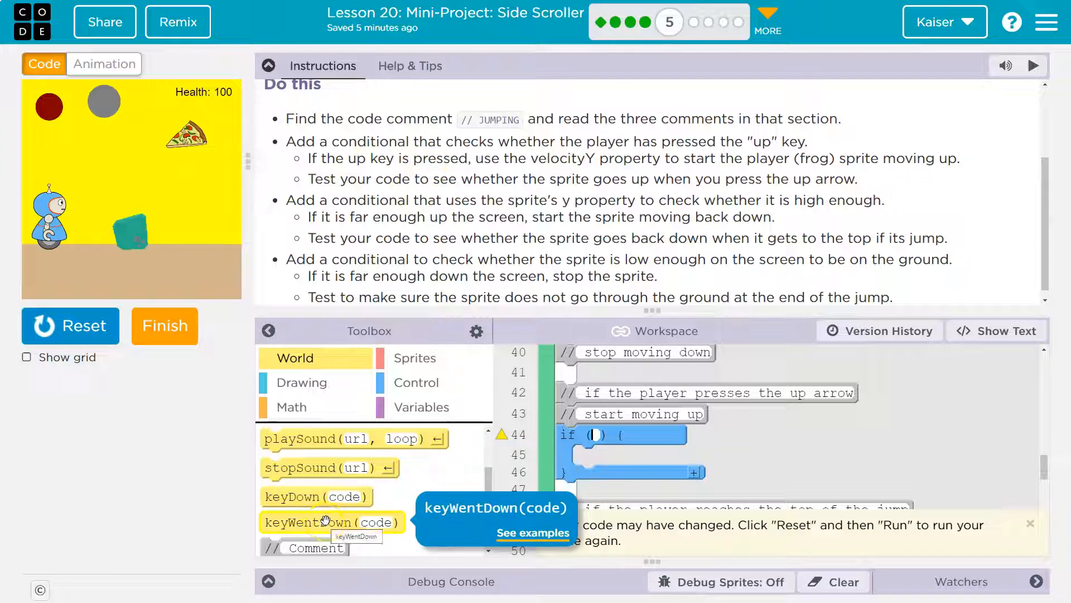
mouse_move(325, 511)
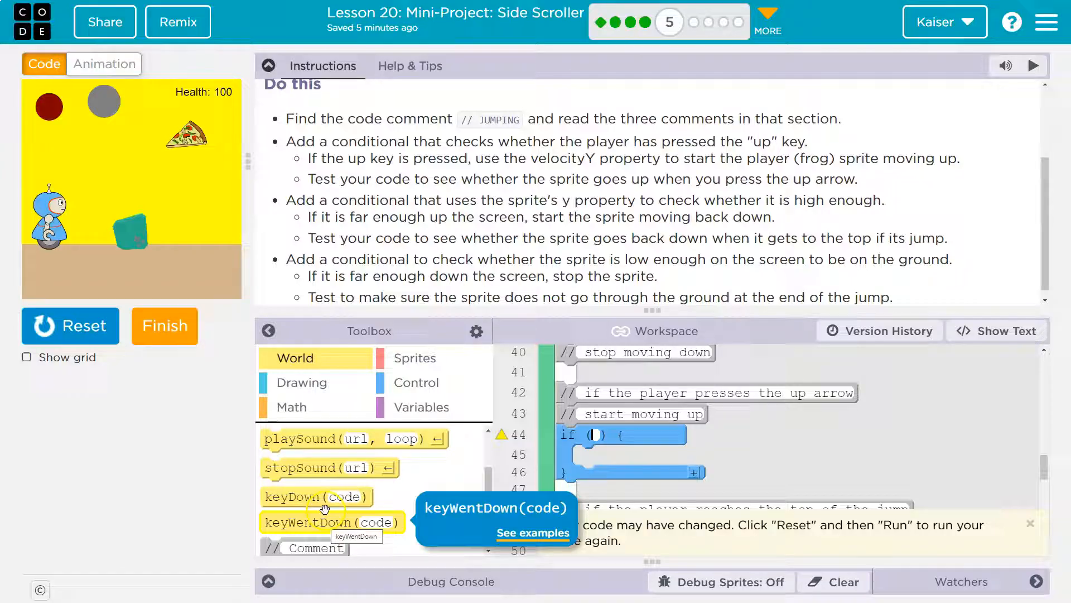
drag(326, 495, 650, 461)
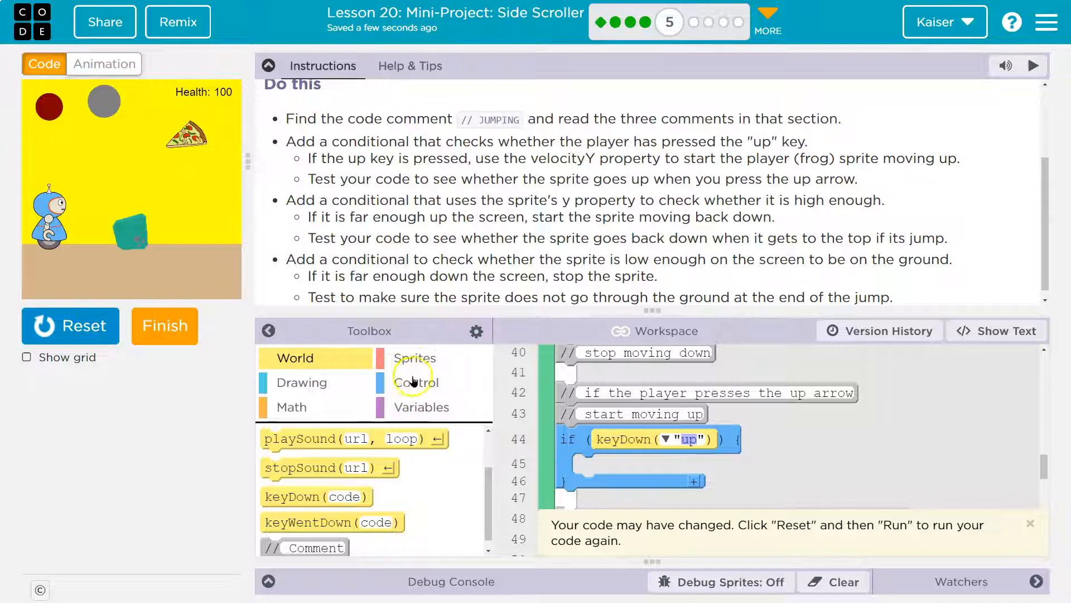
Step: Put a sprite.velocityY assignment inside the keyDown("up") if, then reset the game
click(414, 358)
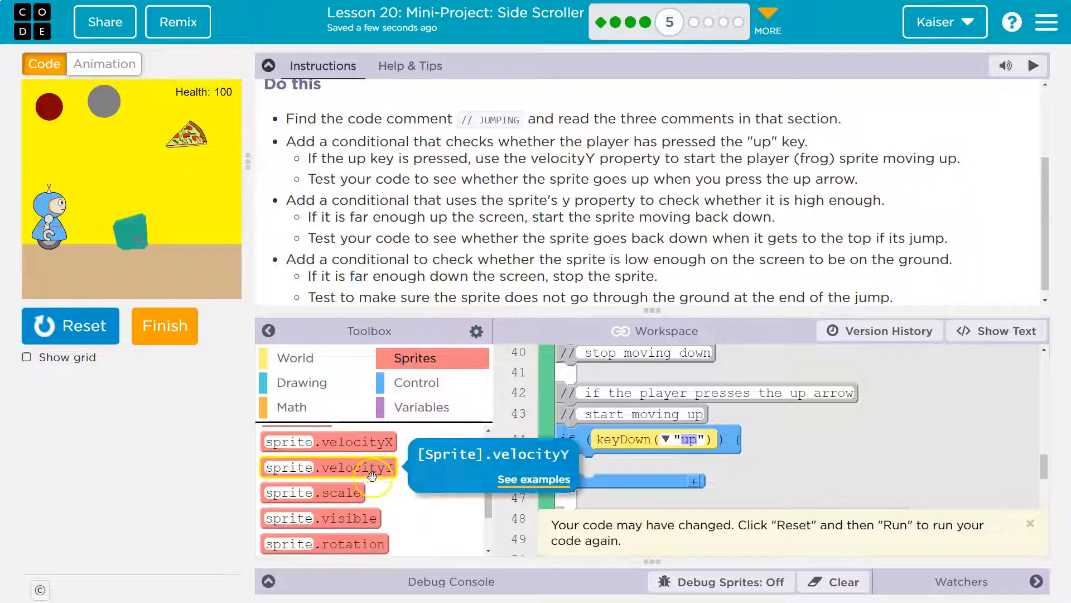
drag(328, 466, 659, 473)
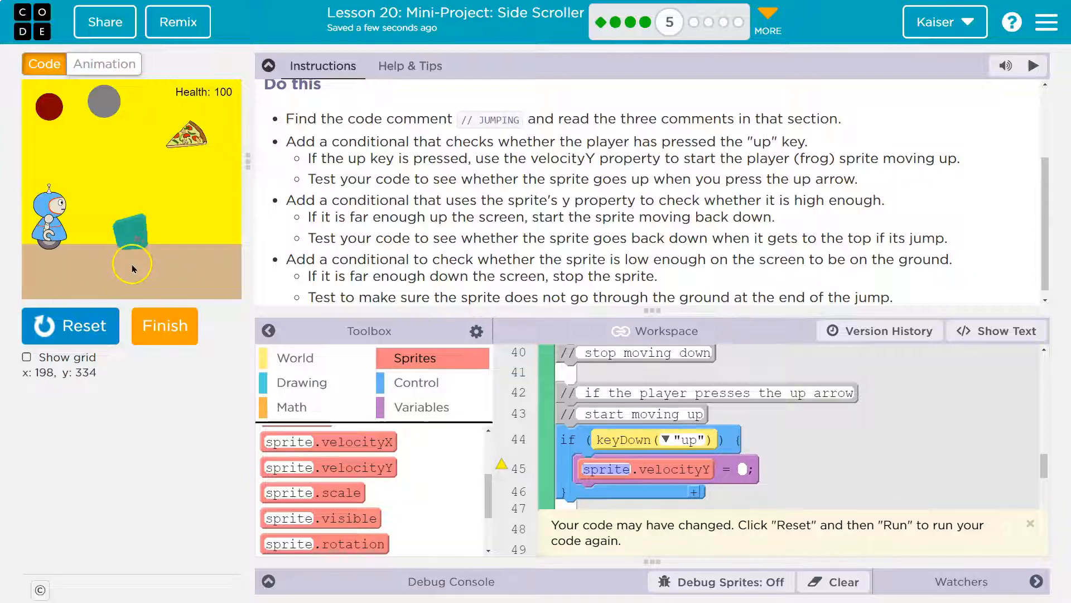
click(69, 324)
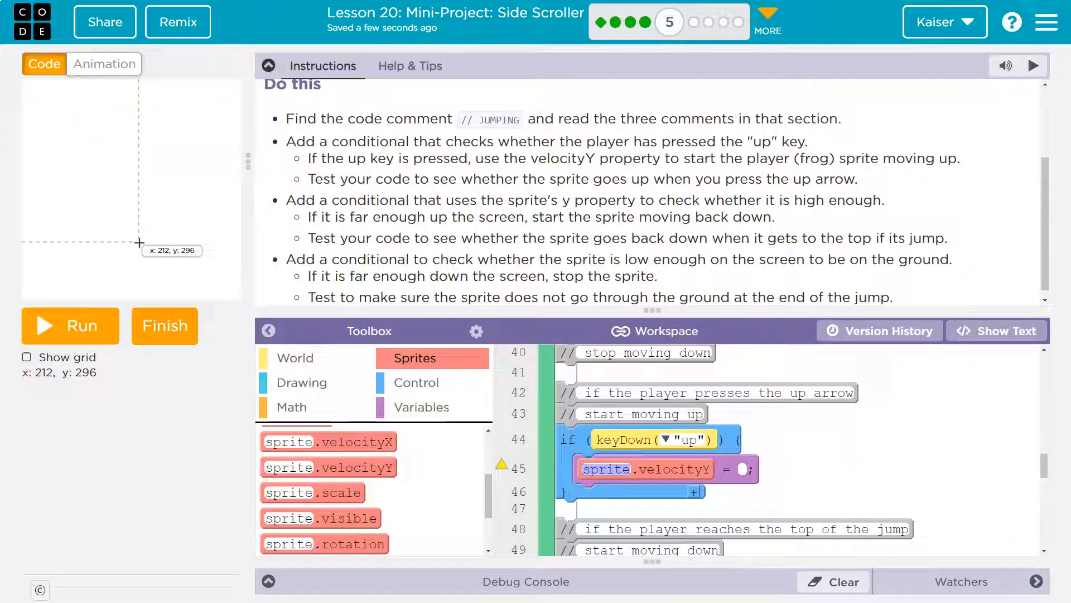
mouse_move(139, 189)
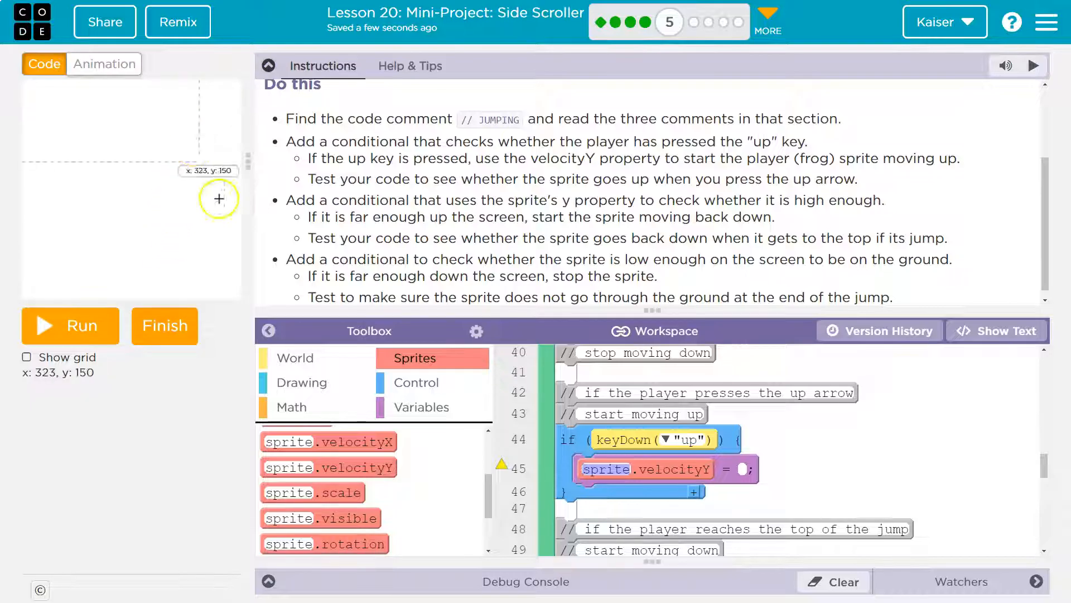
mouse_move(772, 436)
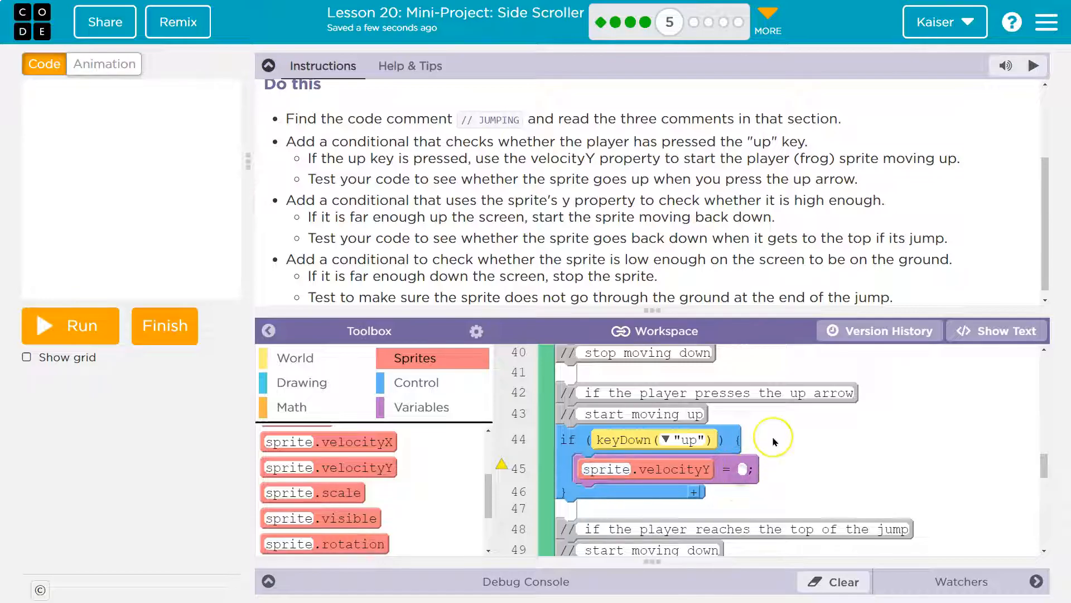
Step: Set player.velocityY to a negative value inside the up-key if block
text(-1)
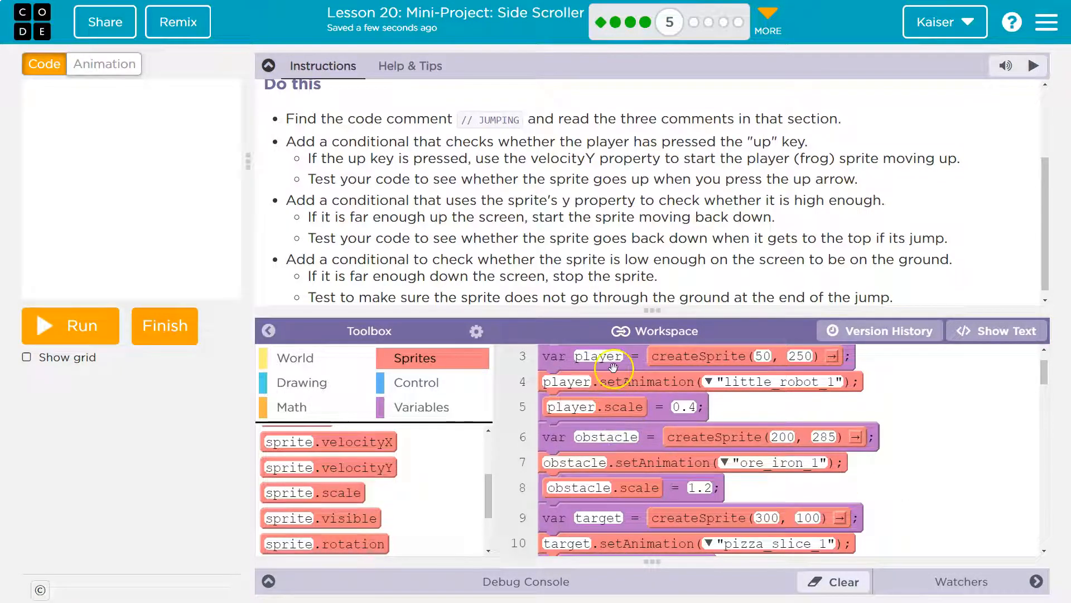
scroll(down, 3)
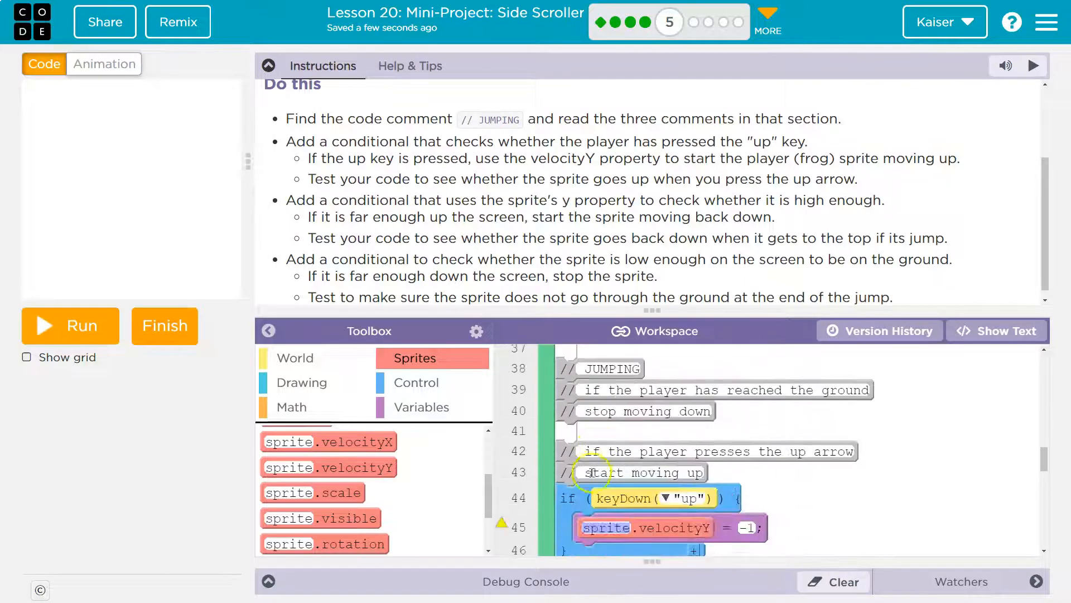
text(player)
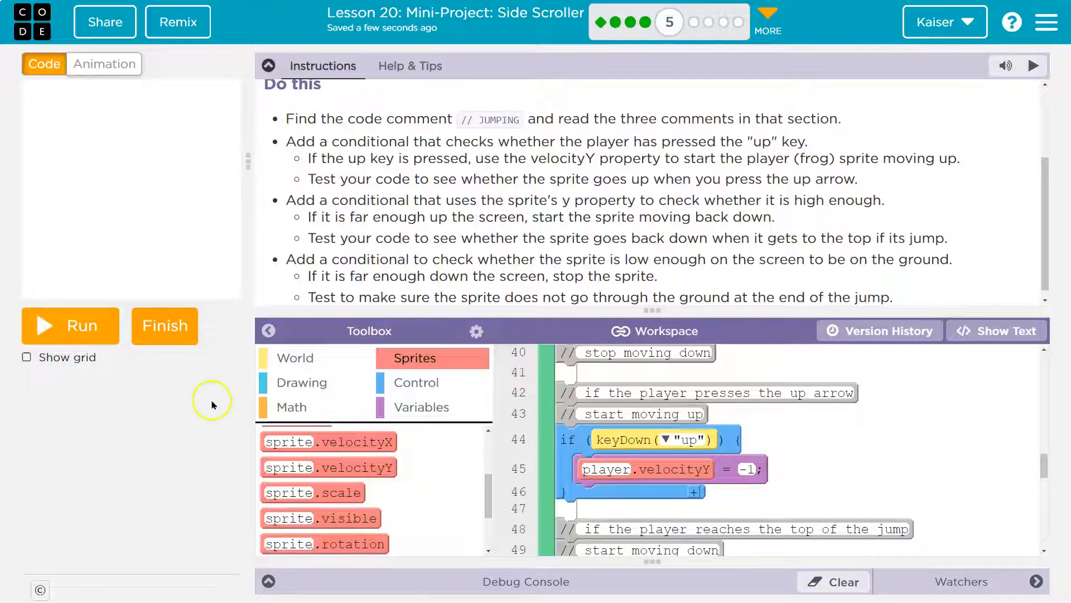
Step: Run and reset the game twice to try the jump with the new speed
click(69, 325)
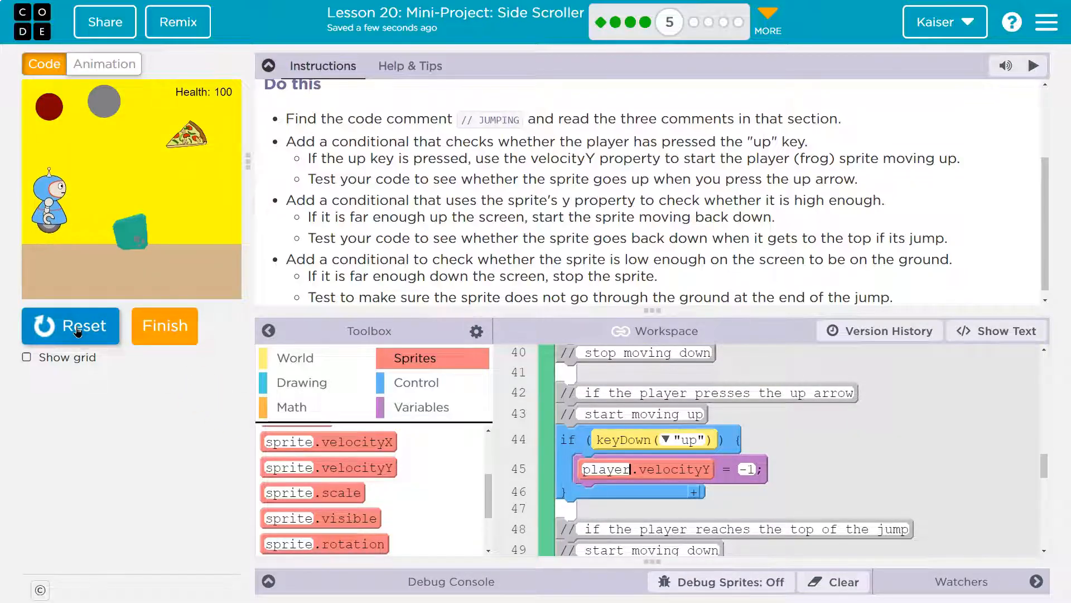
click(70, 324)
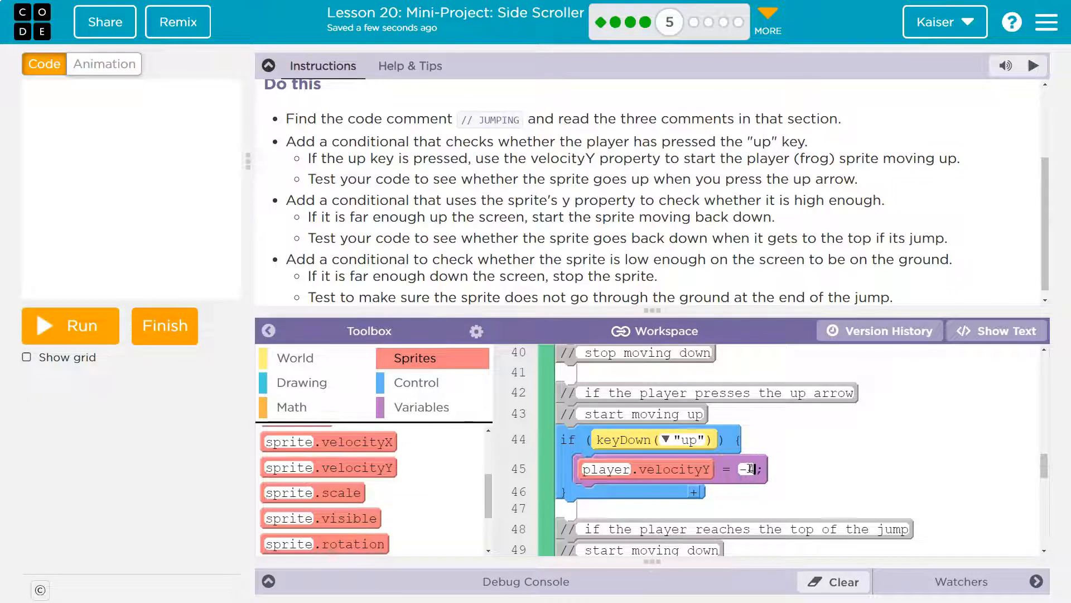
click(69, 325)
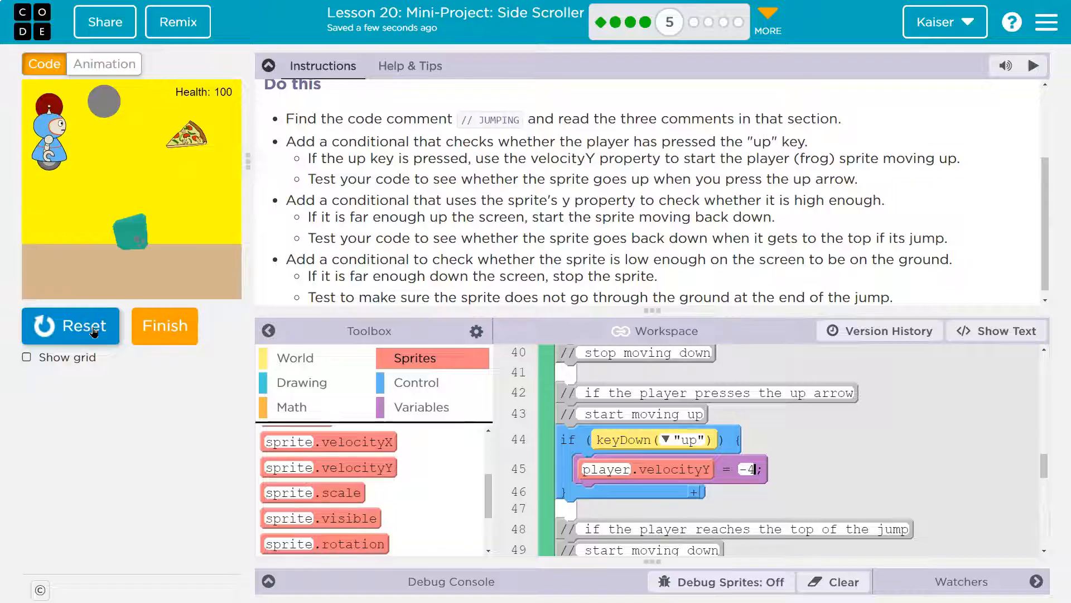
click(70, 325)
text(-5)
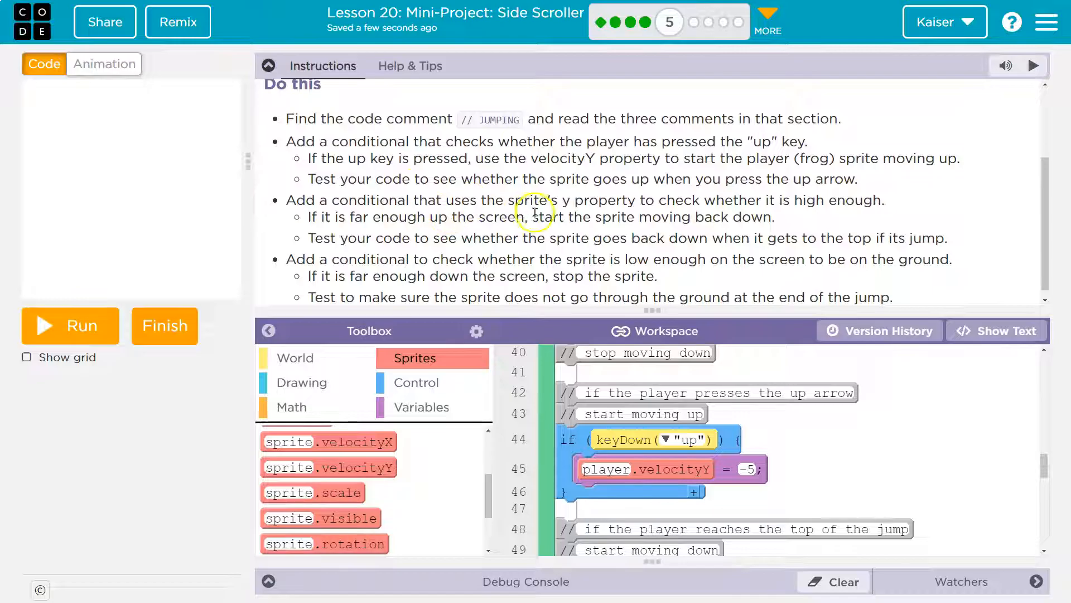
mouse_move(866, 224)
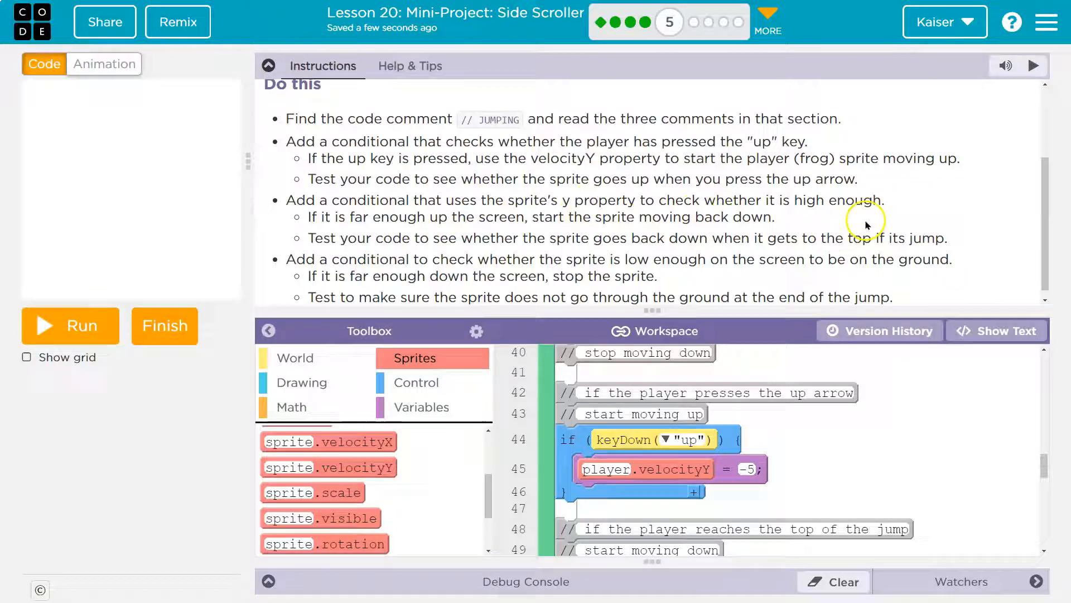
mouse_move(328, 227)
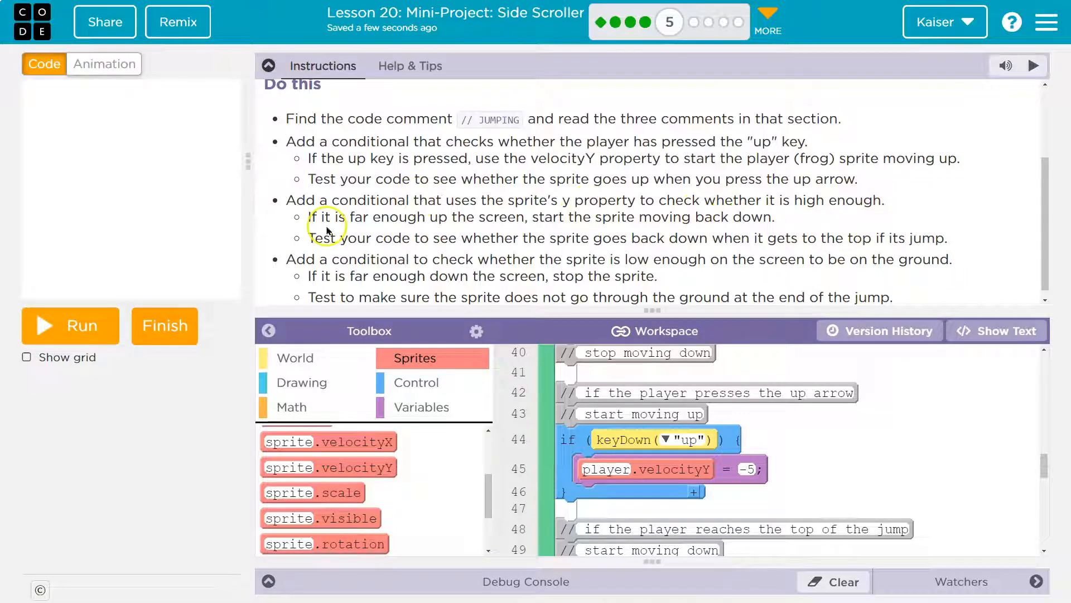
mouse_move(617, 218)
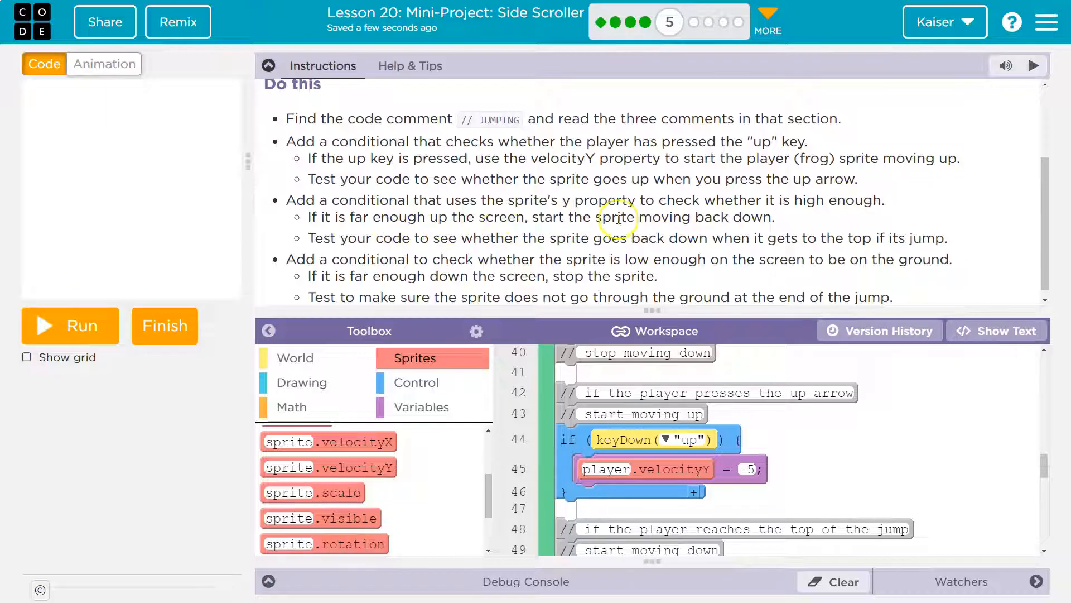
mouse_move(281, 254)
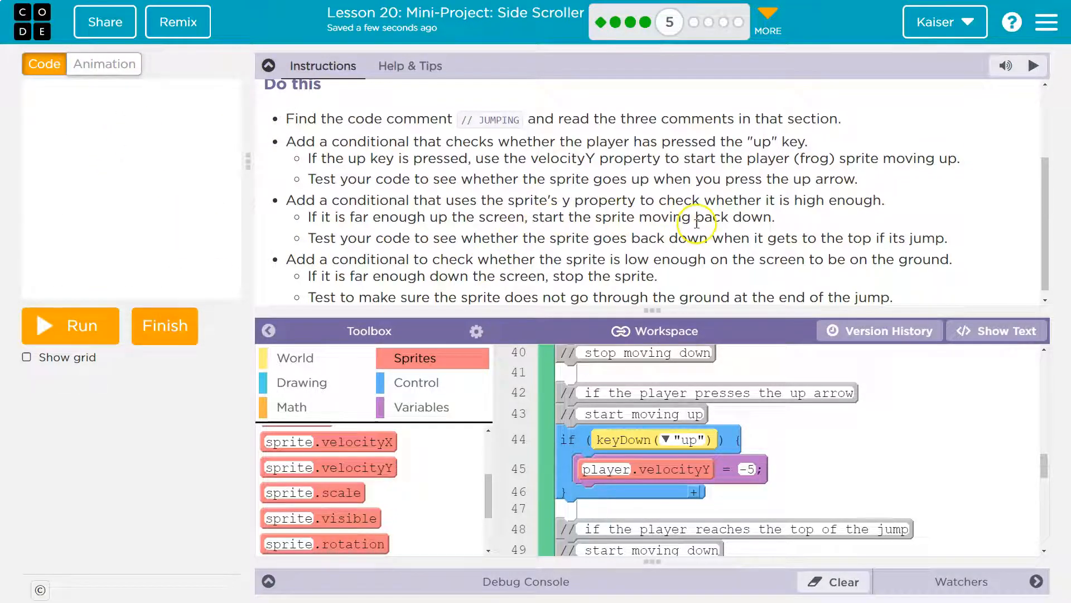
mouse_move(529, 235)
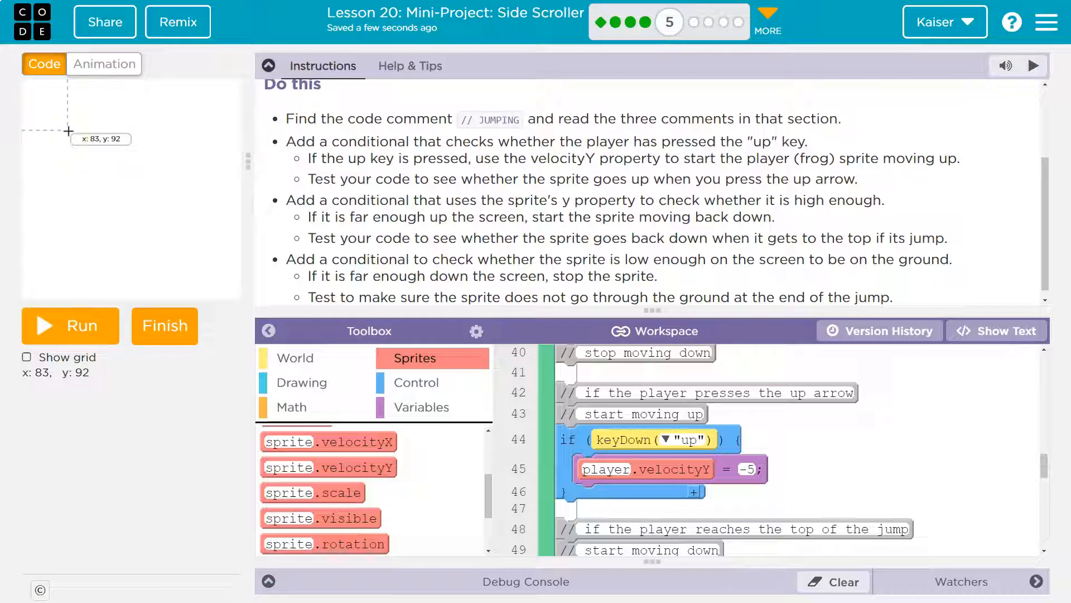
mouse_move(69, 121)
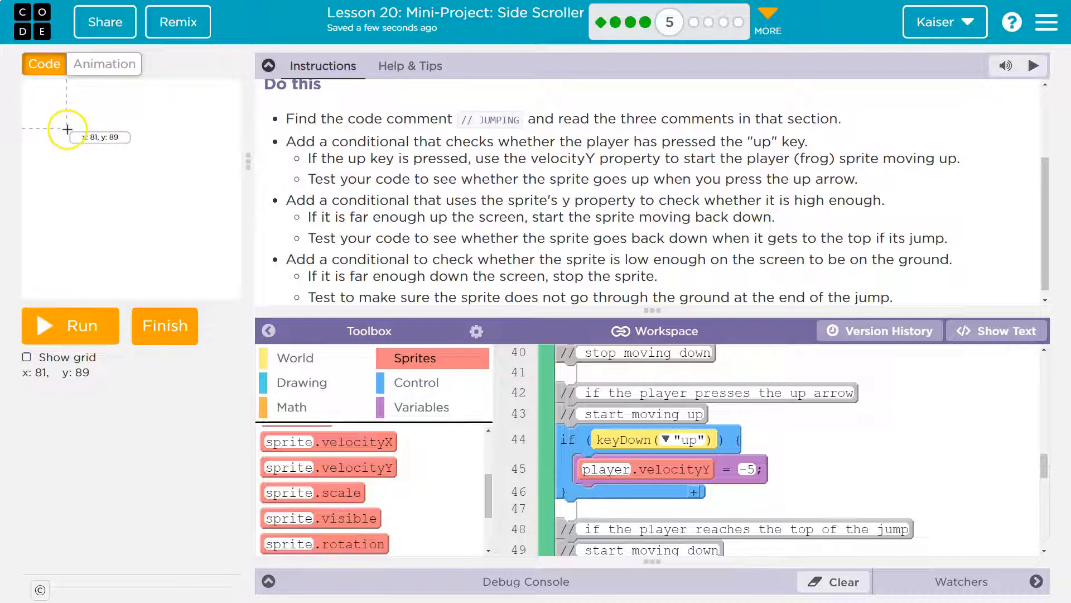
Step: Scroll to 'start moving down' and add an empty if block from Control beneath it
scroll(down, 3)
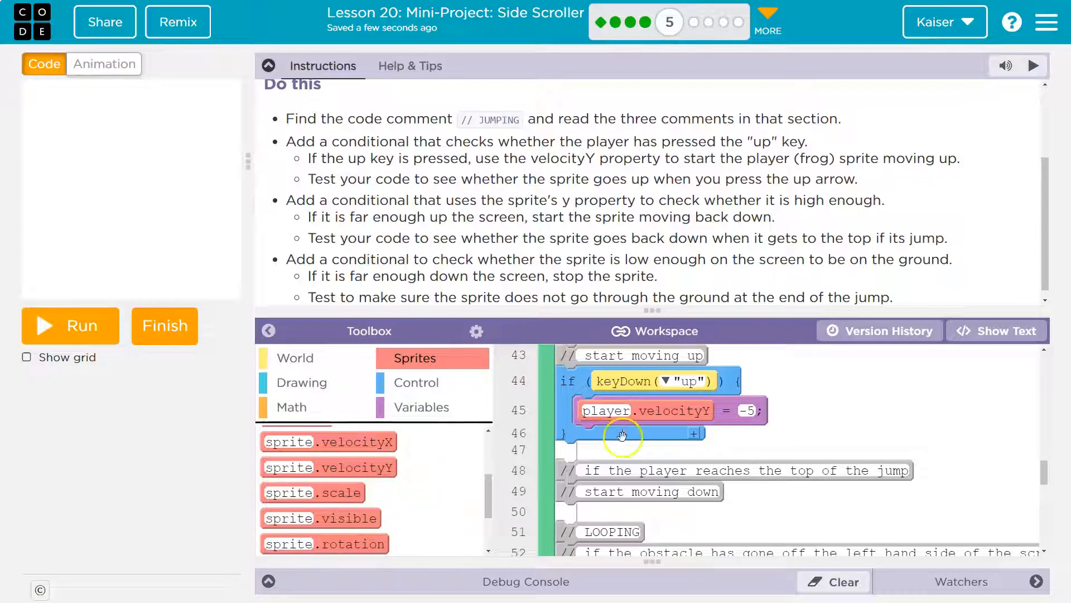
scroll(down, 3)
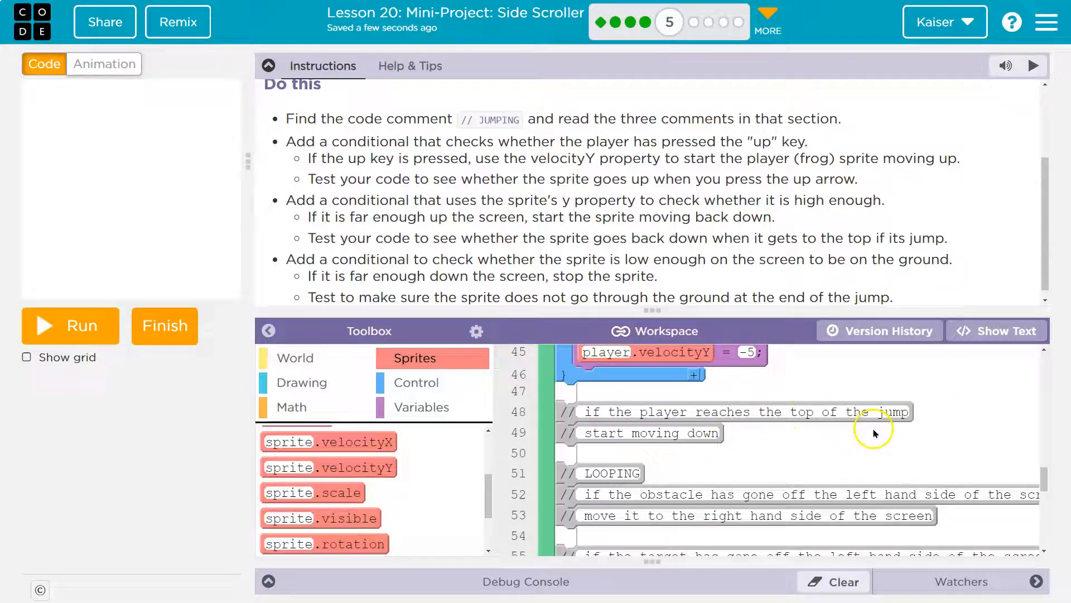
click(415, 383)
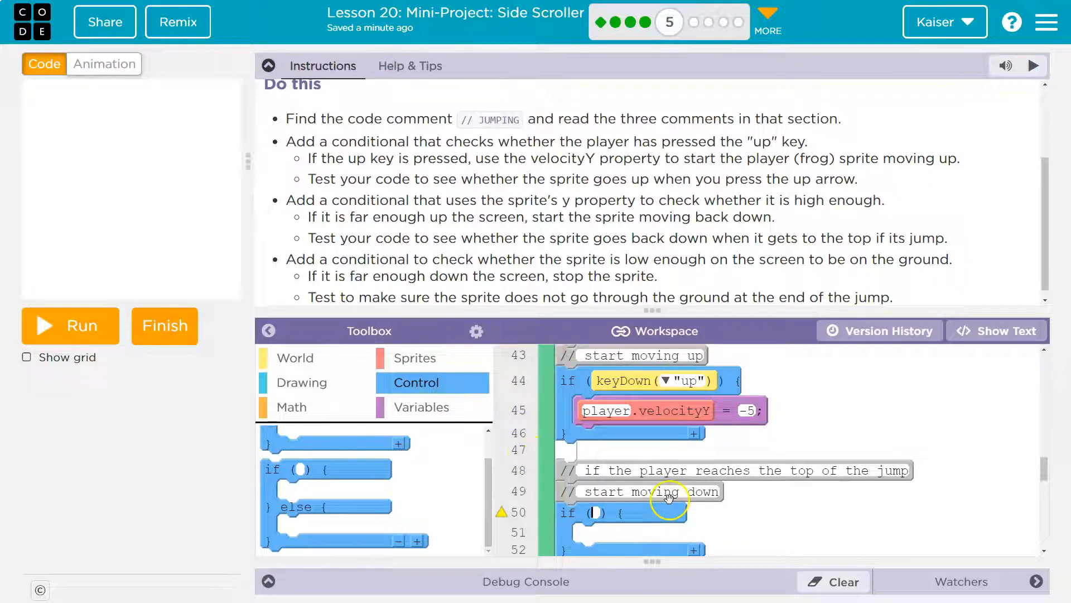
Step: Give the top-of-jump if the condition player.y < 80 with a player.velocityY assignment inside
scroll(down, 3)
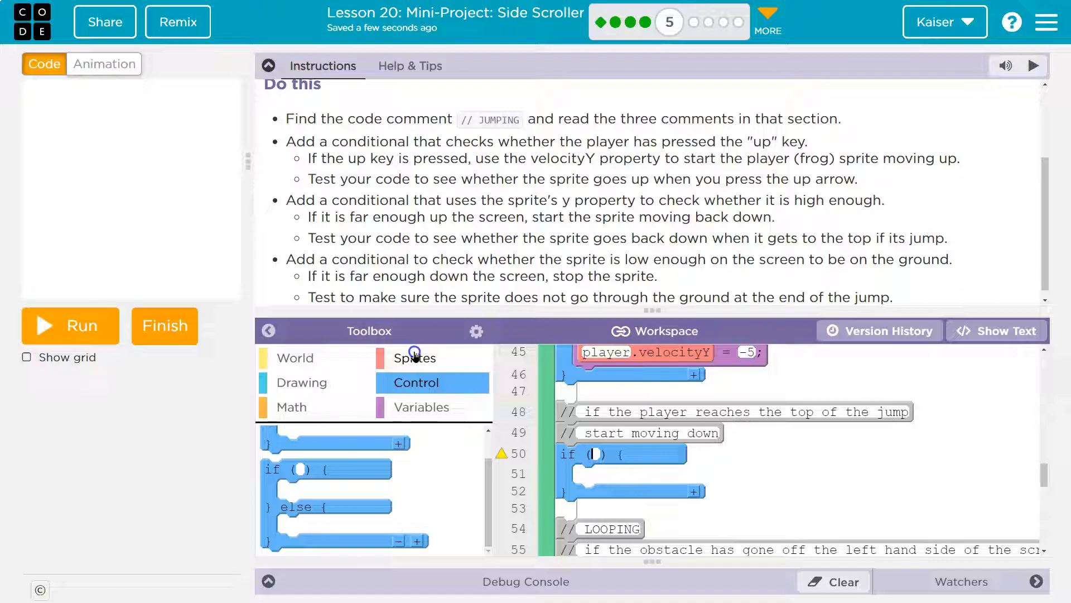
click(292, 406)
text(60)
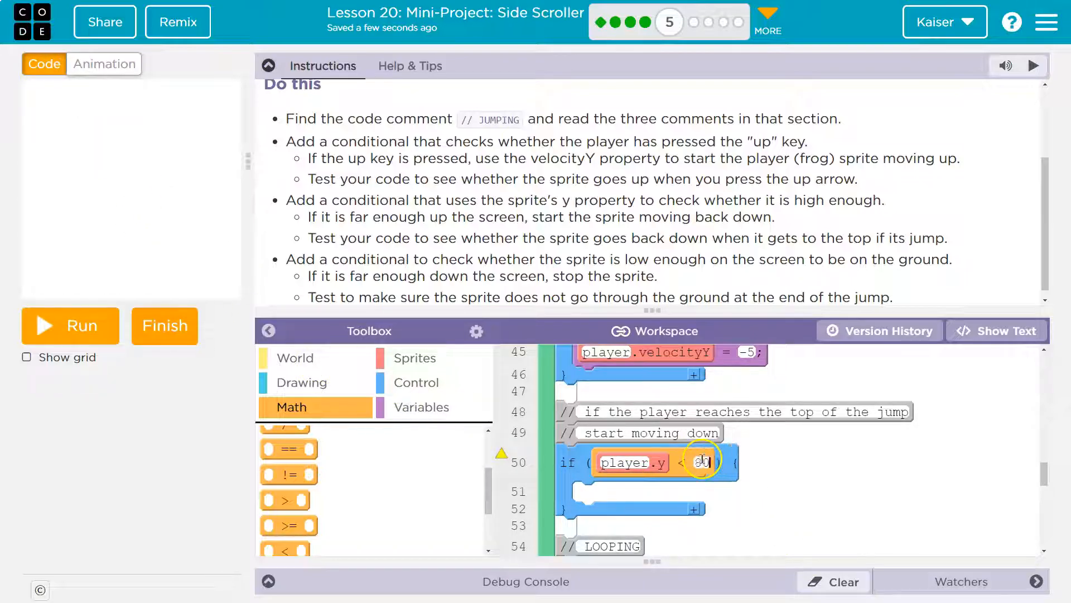
text(80)
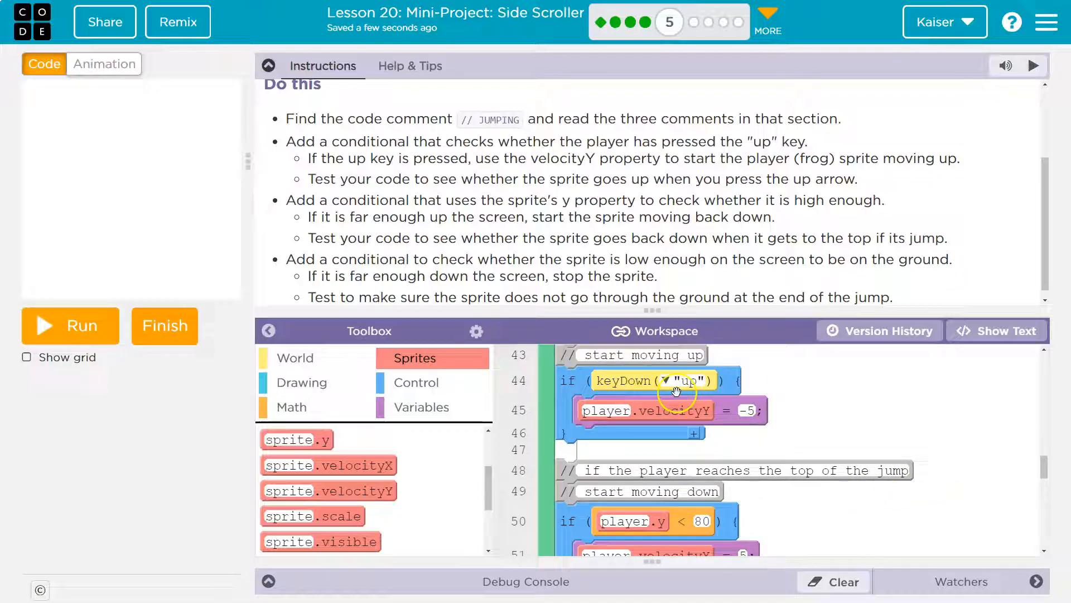
Step: Swap keyDown for keyWentDown("up") in the jump check and run the game
scroll(down, 3)
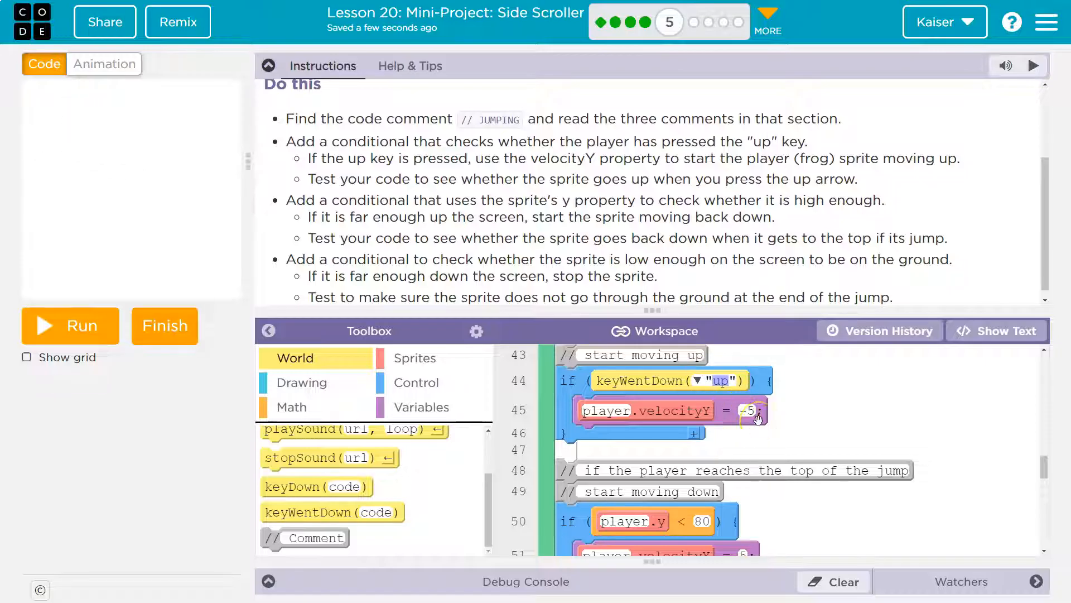
scroll(down, 3)
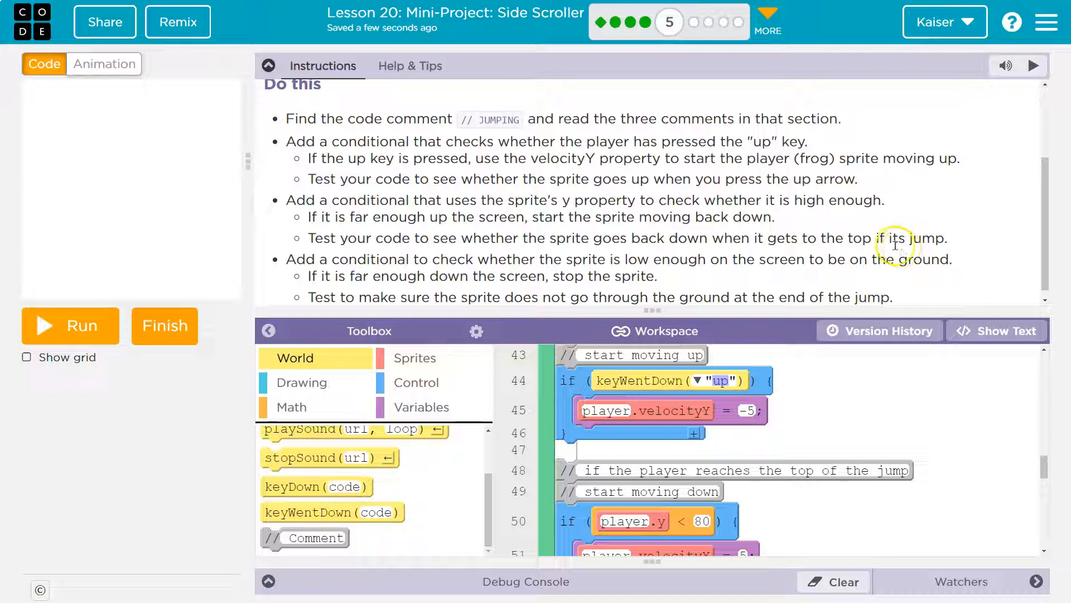
click(69, 325)
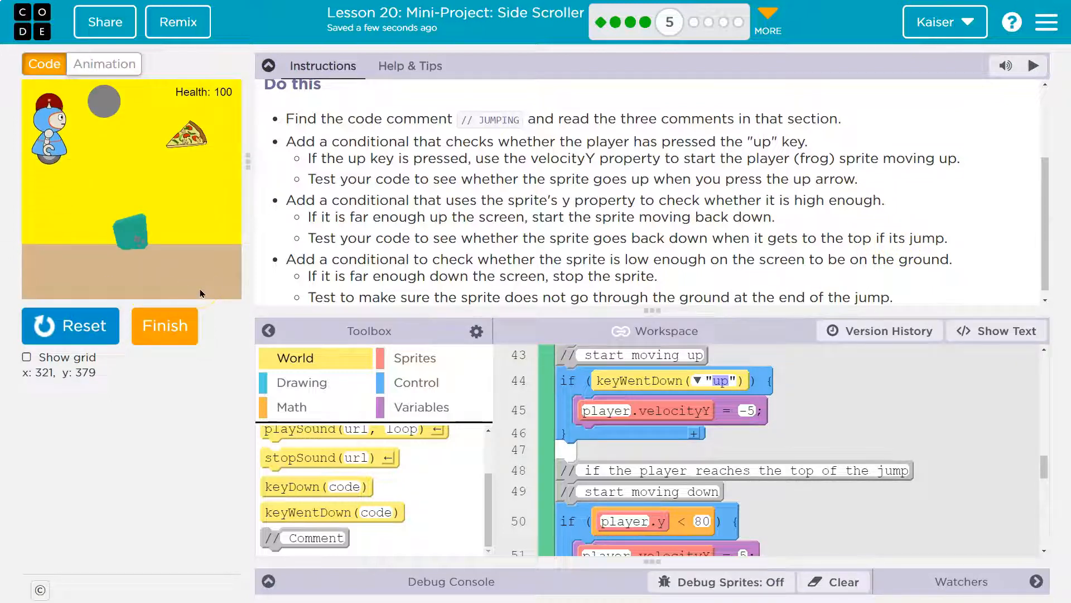
Step: Focus the running game and watch the frog jump, fall and sink past the ground
click(70, 324)
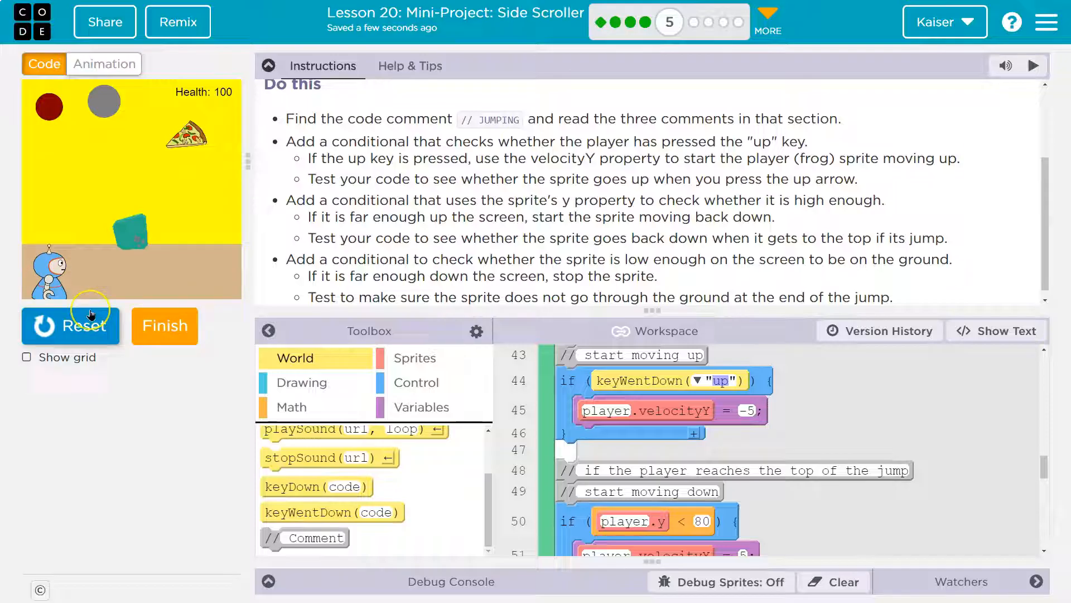
click(69, 325)
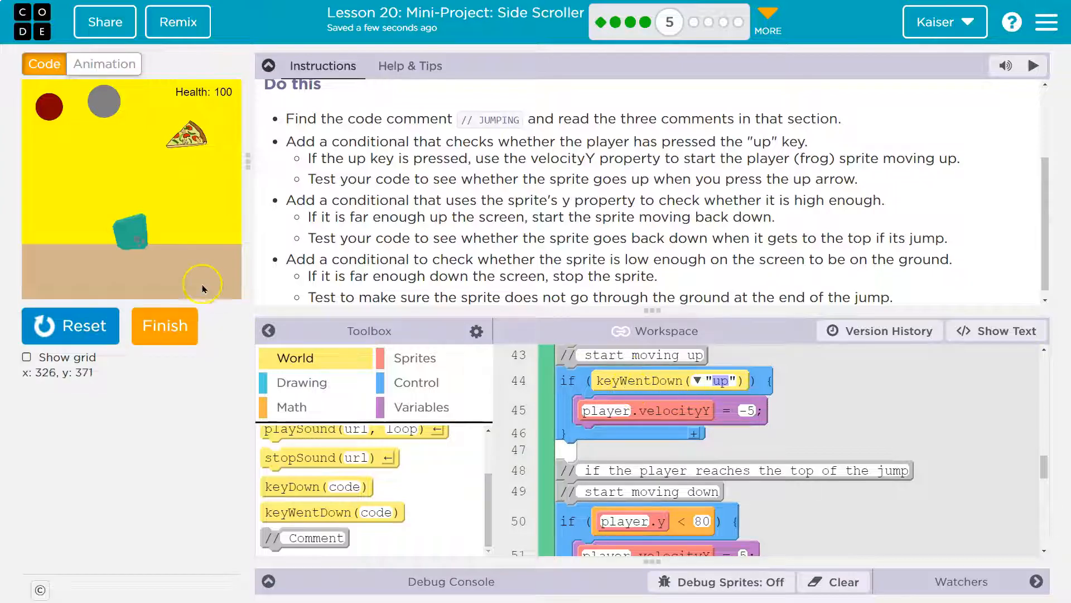
mouse_move(60, 134)
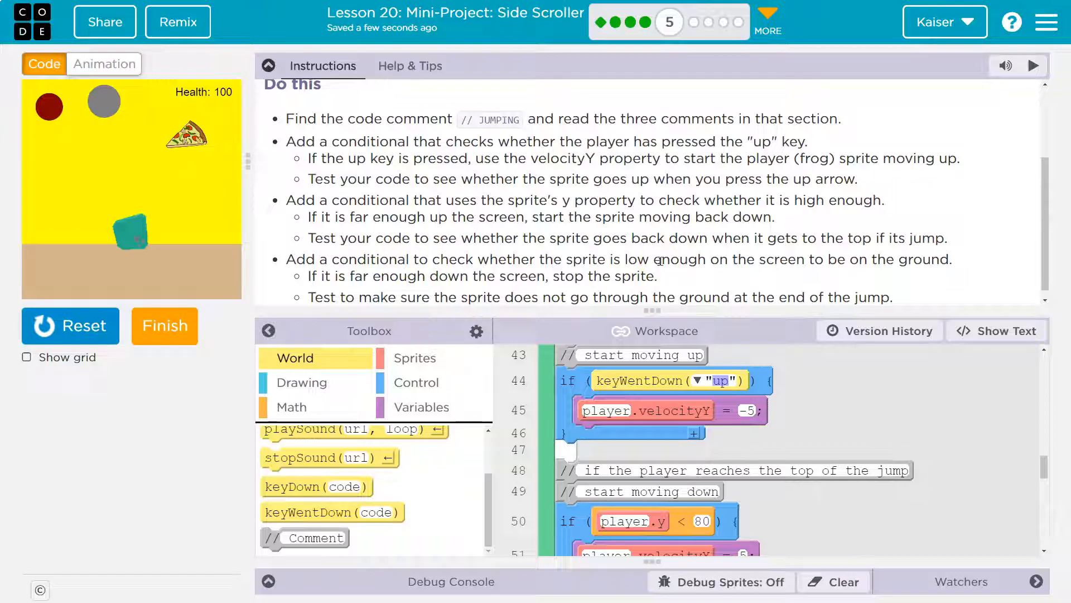
mouse_move(801, 339)
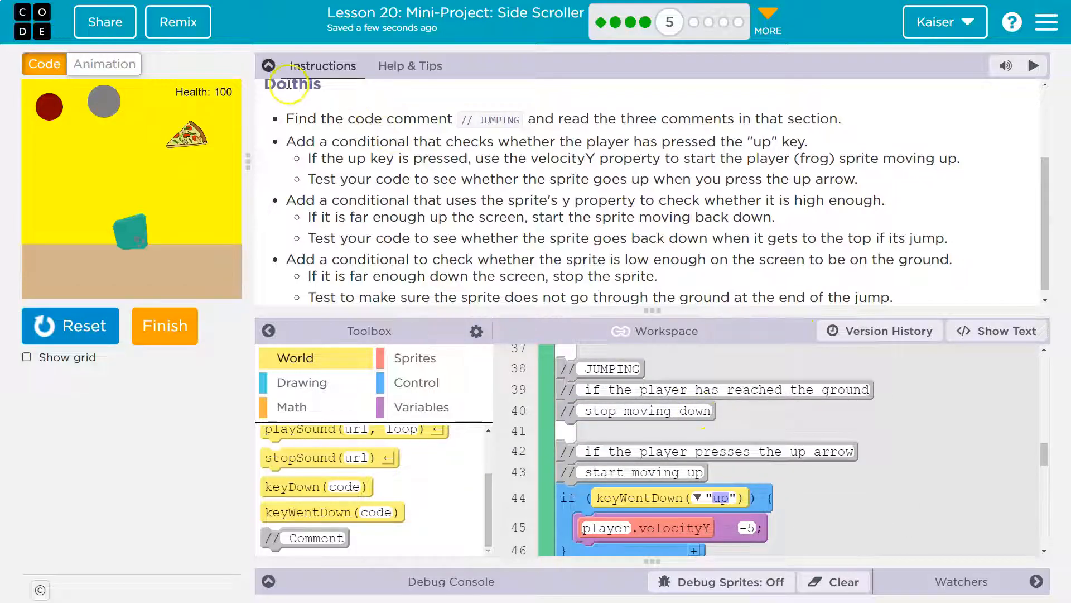
Step: Add a ground check under 'stop moving down': if player.y > 250, player.velocityY = 0
click(268, 66)
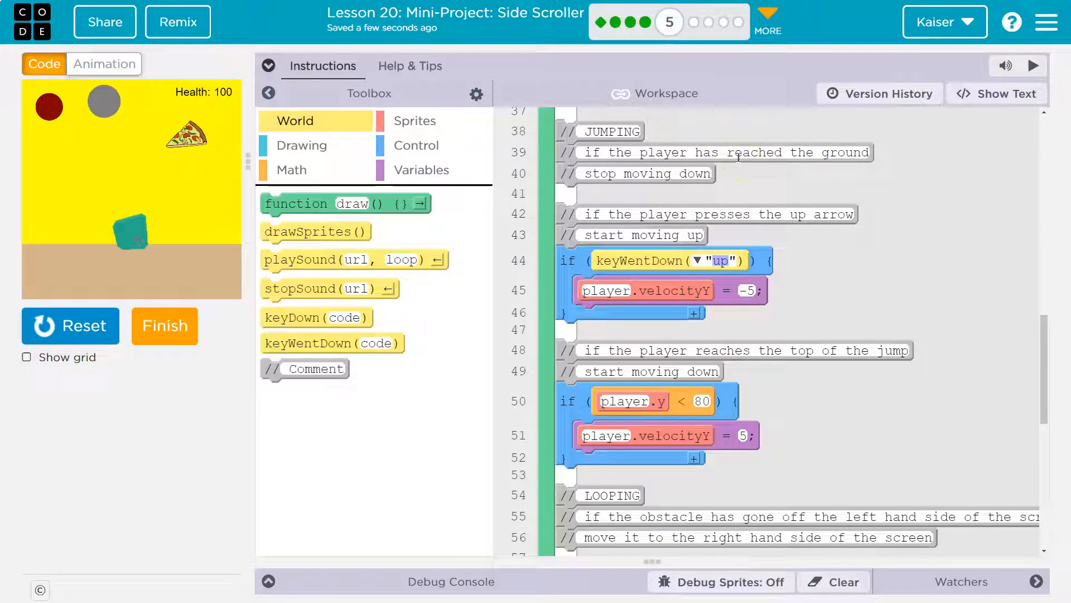
click(415, 145)
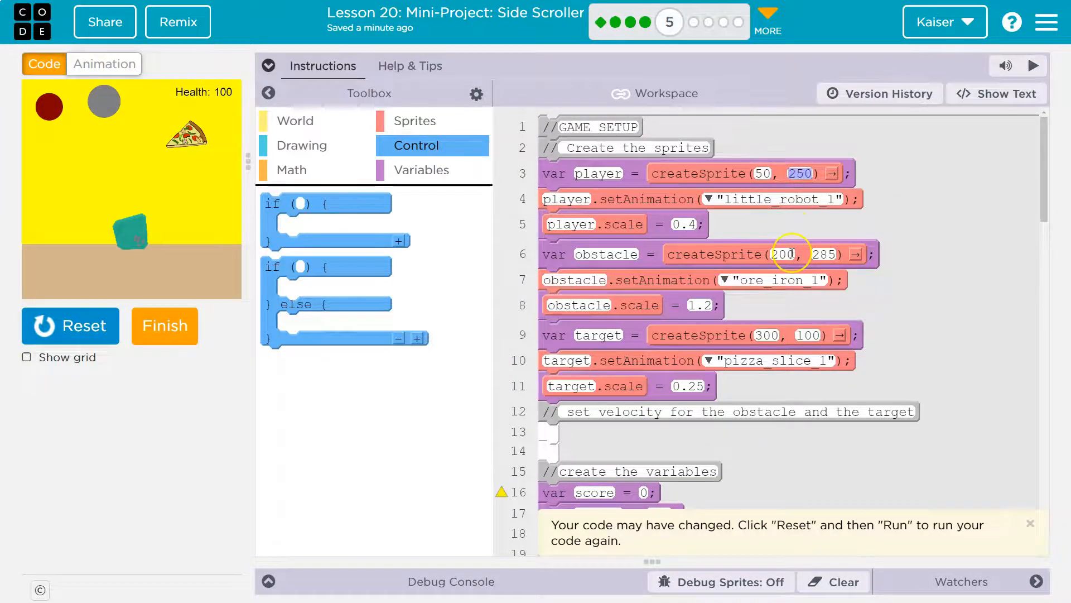
scroll(down, 3)
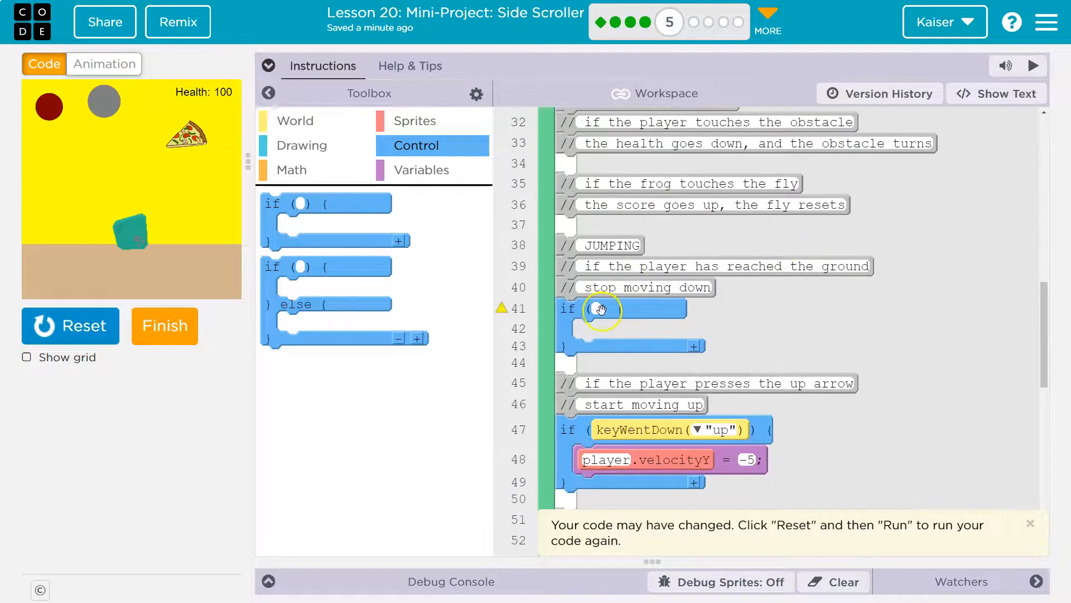
text(player.y >)
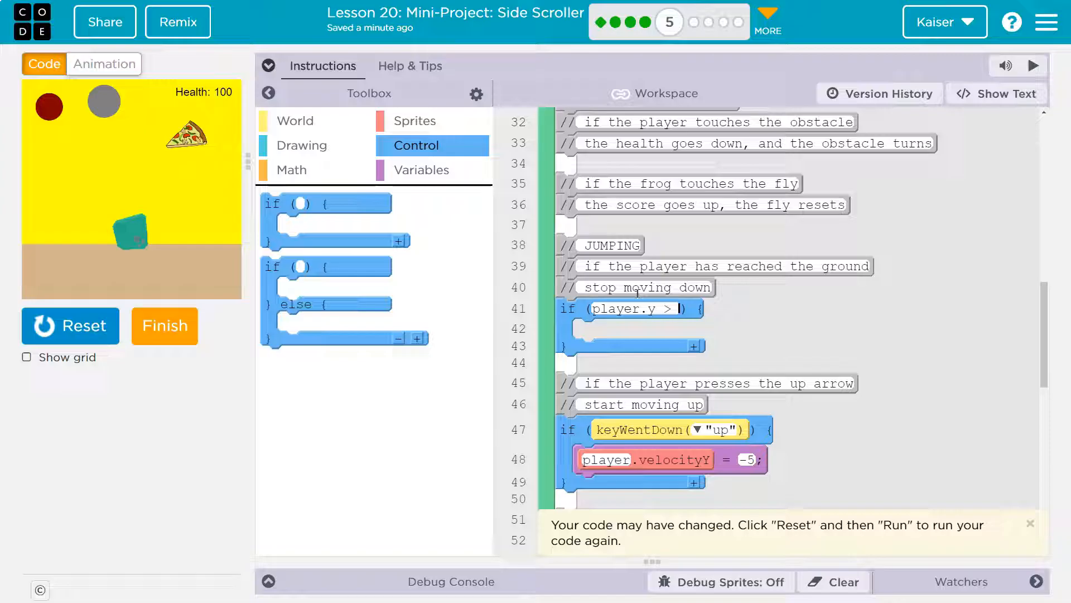
text(250)
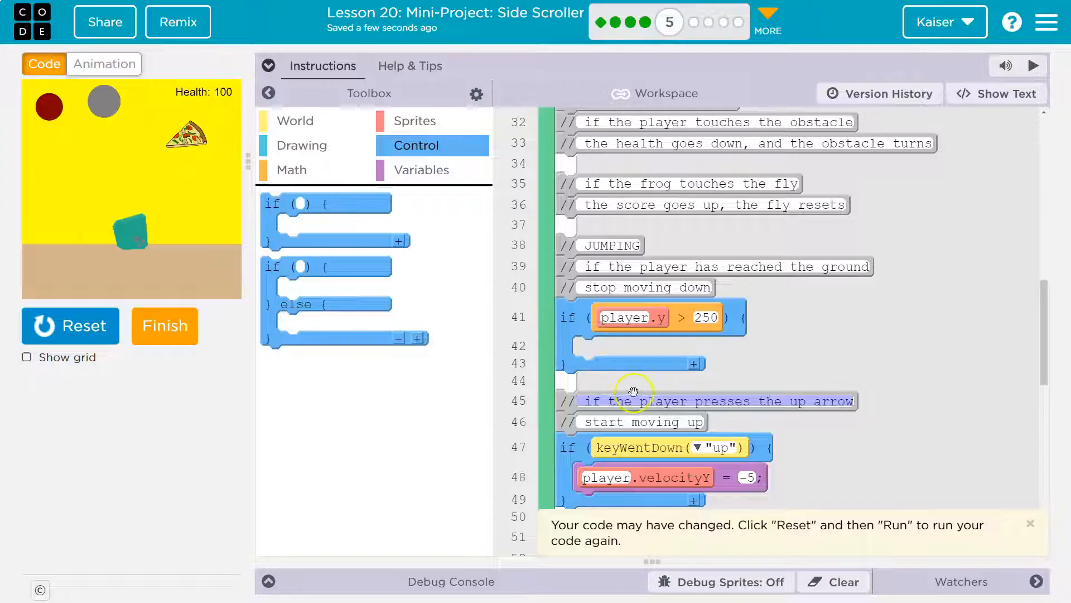
click(415, 121)
text(0)
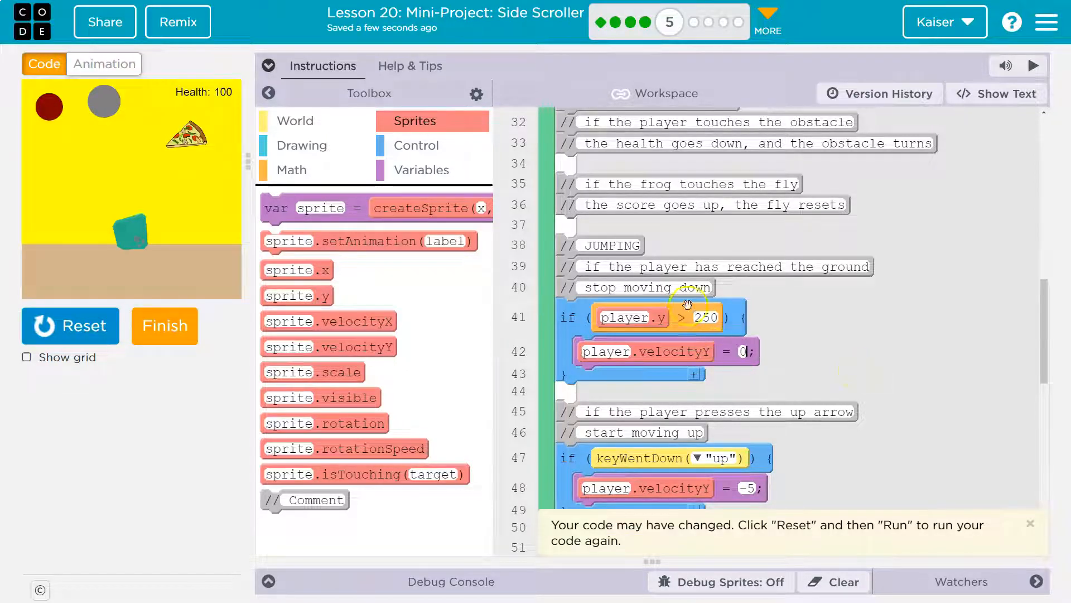
click(70, 326)
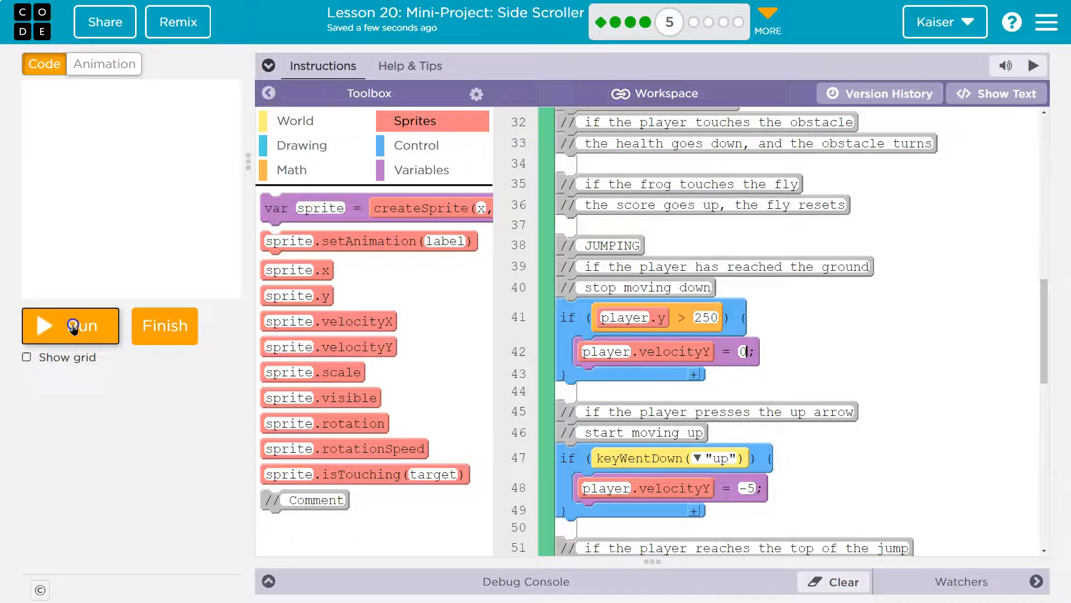
Step: Reset and run the game to see the robot land and stay on the ground
click(70, 324)
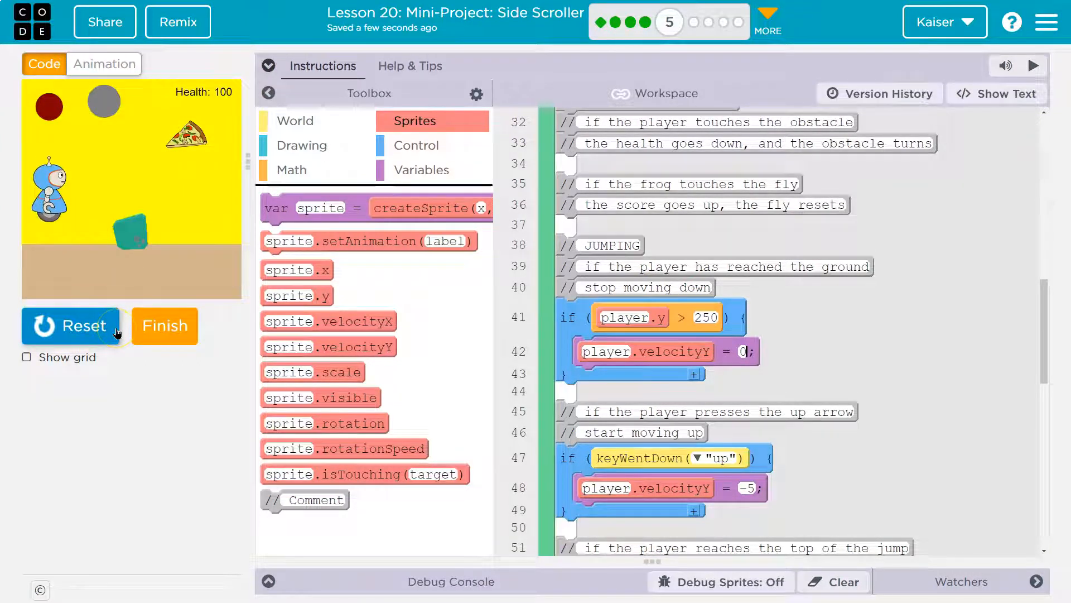
click(72, 325)
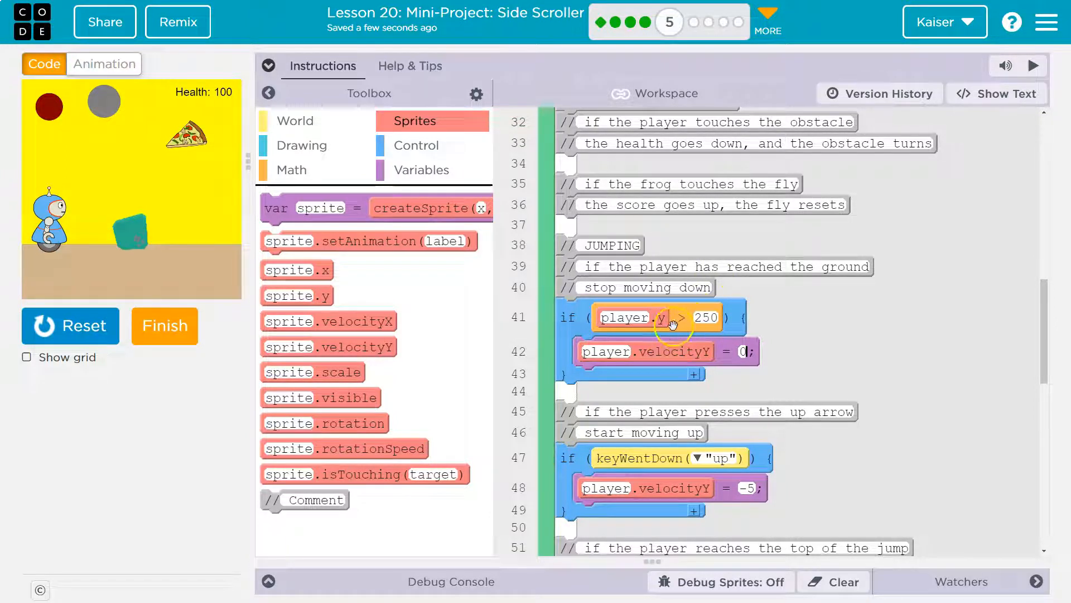
mouse_move(107, 273)
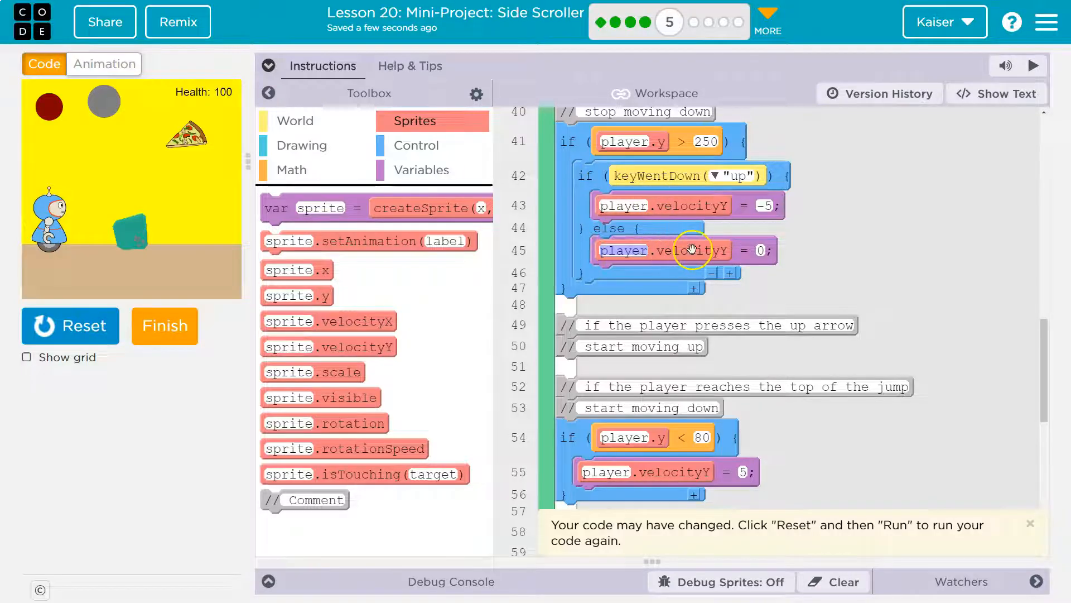
Step: Place the velocityY = 0 block in the else branch and rerun the game
click(71, 325)
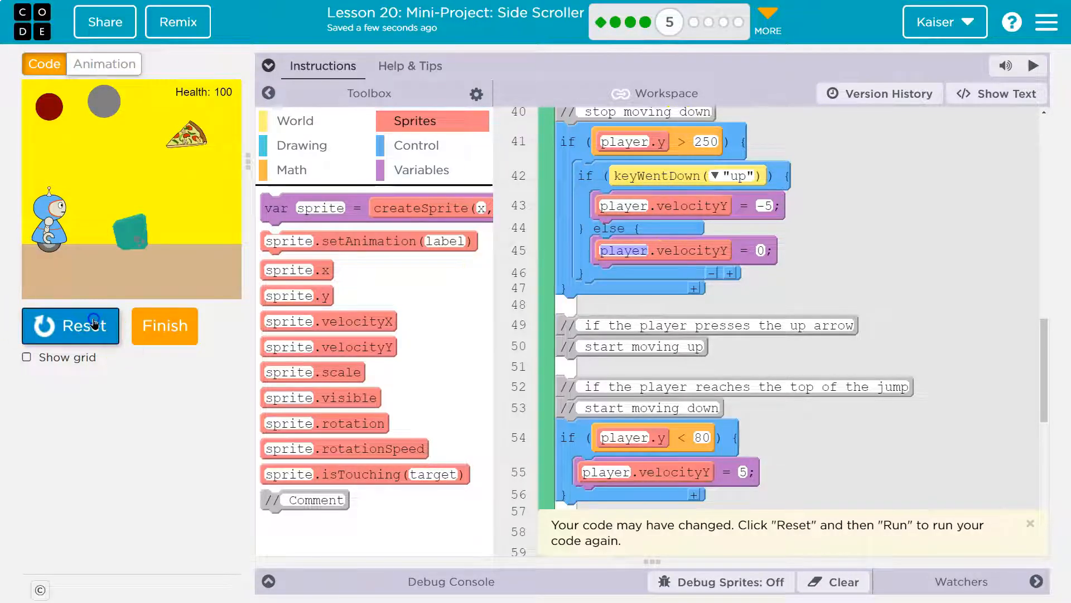
click(70, 325)
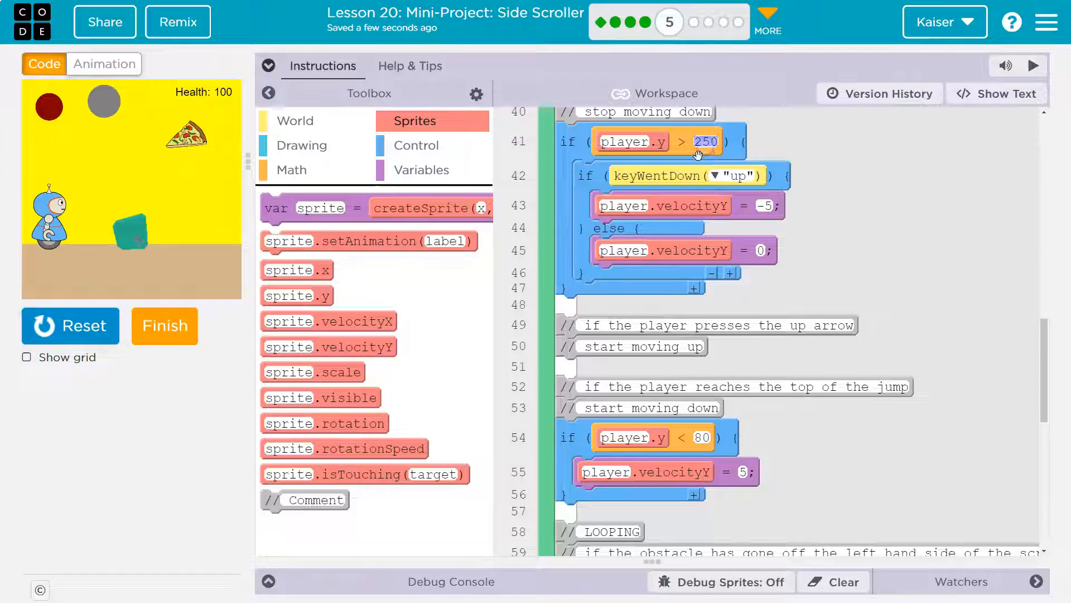
Step: Set the ground threshold to player.y > 249 and show the World blocks category
text(249)
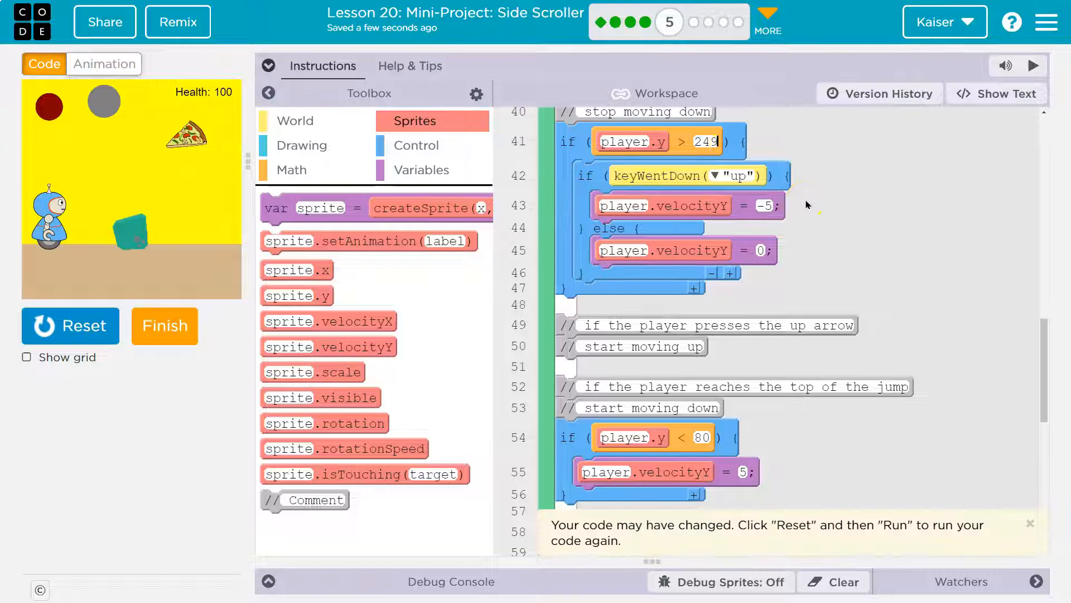
click(71, 324)
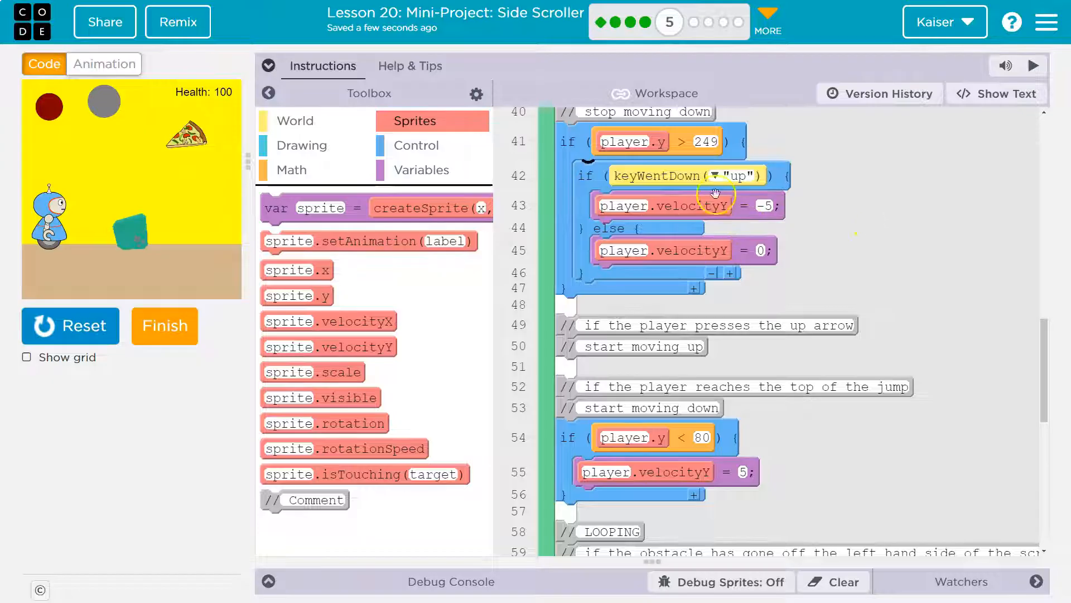
click(296, 120)
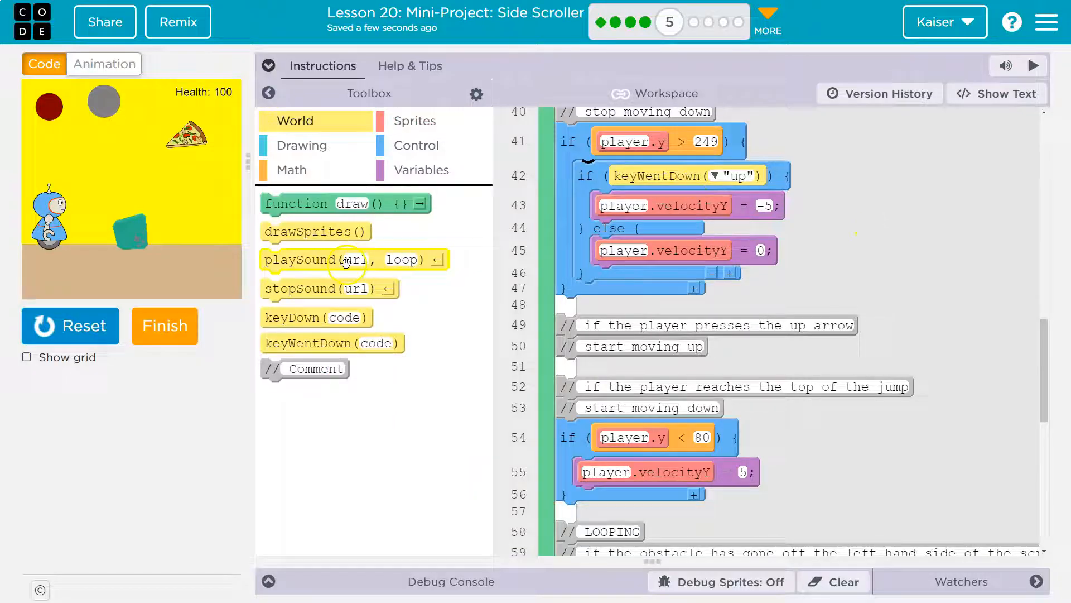
mouse_move(673, 176)
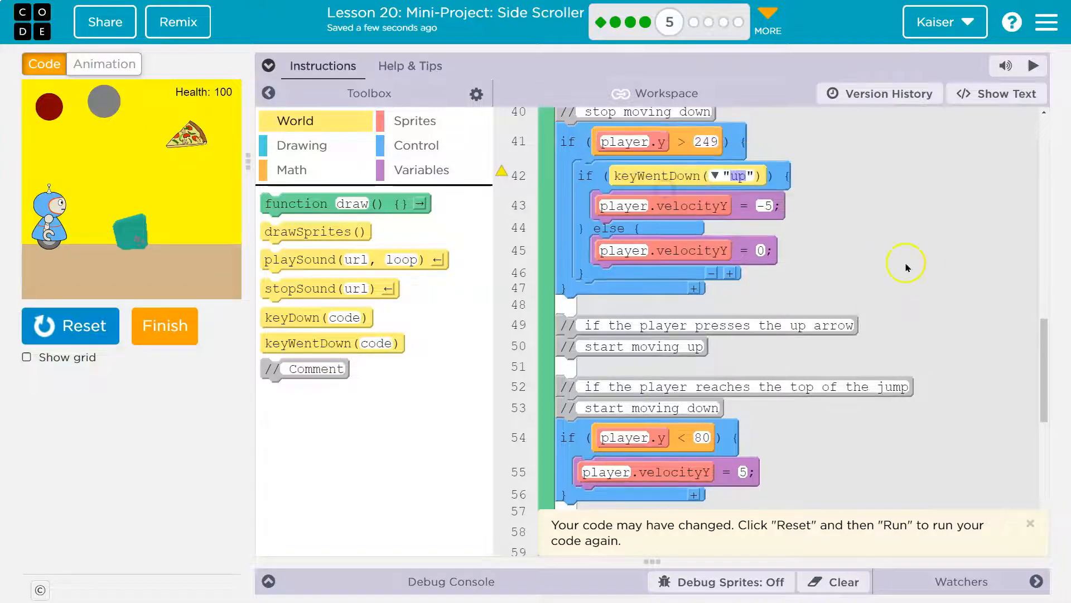
Step: Move the up-arrow and stop-moving-down comments into the nested check and dismiss the change notice
click(69, 325)
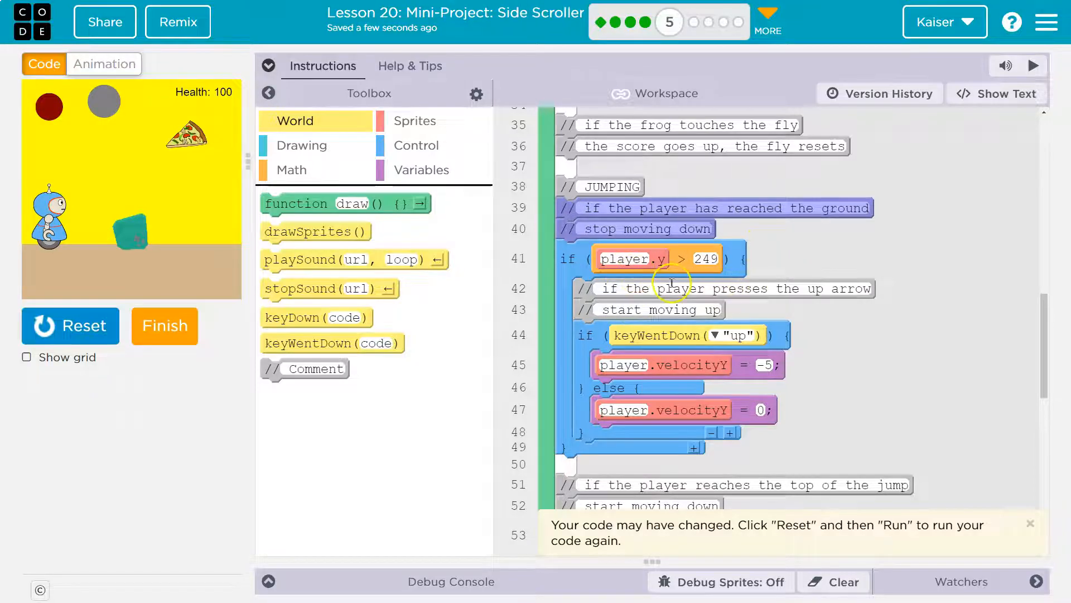
mouse_move(671, 209)
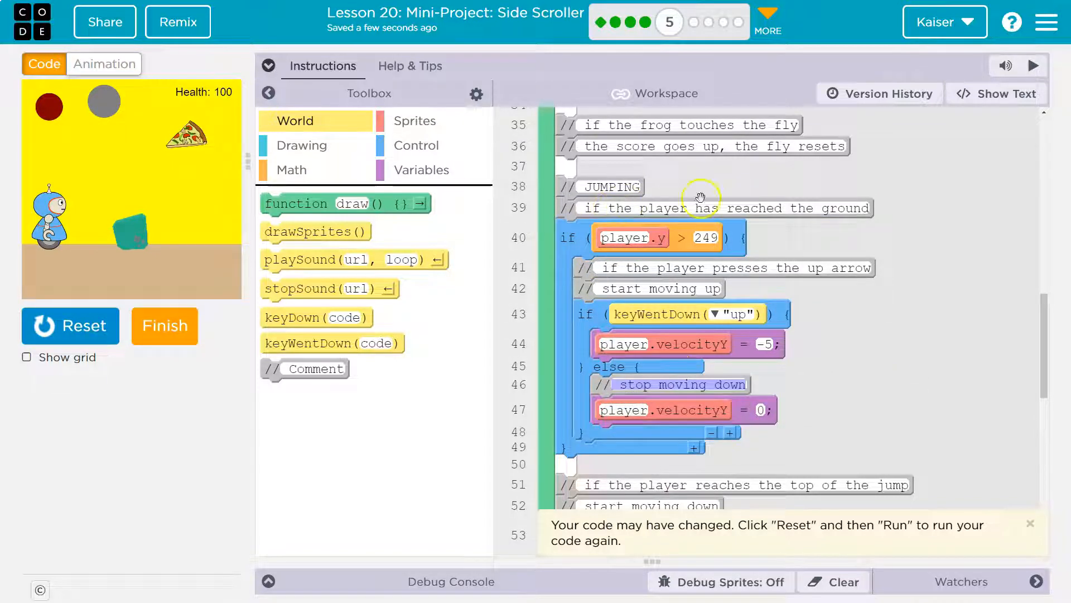
mouse_move(731, 266)
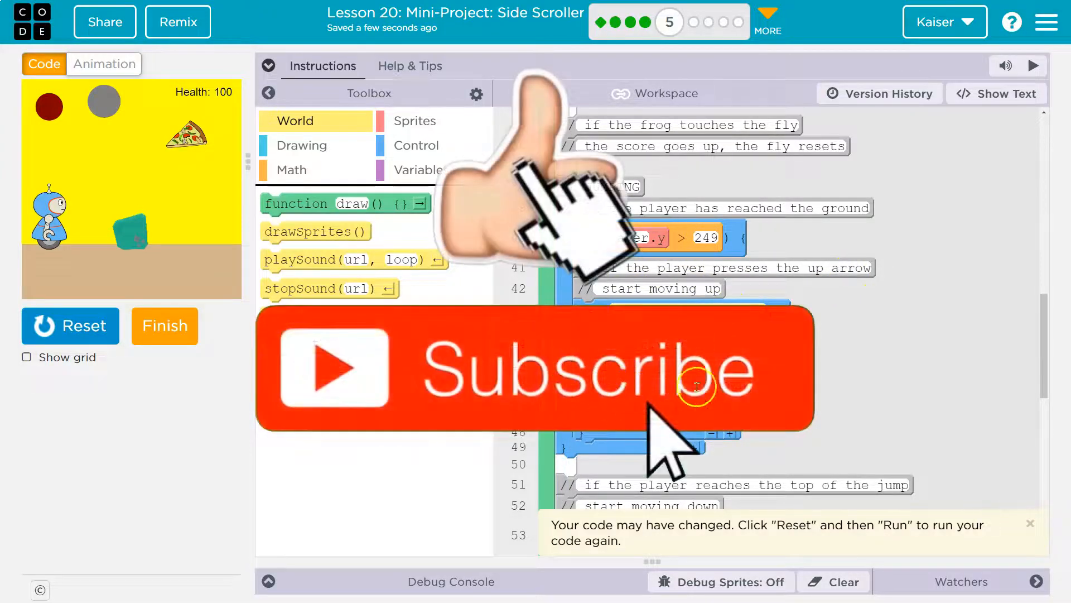
scroll(down, 3)
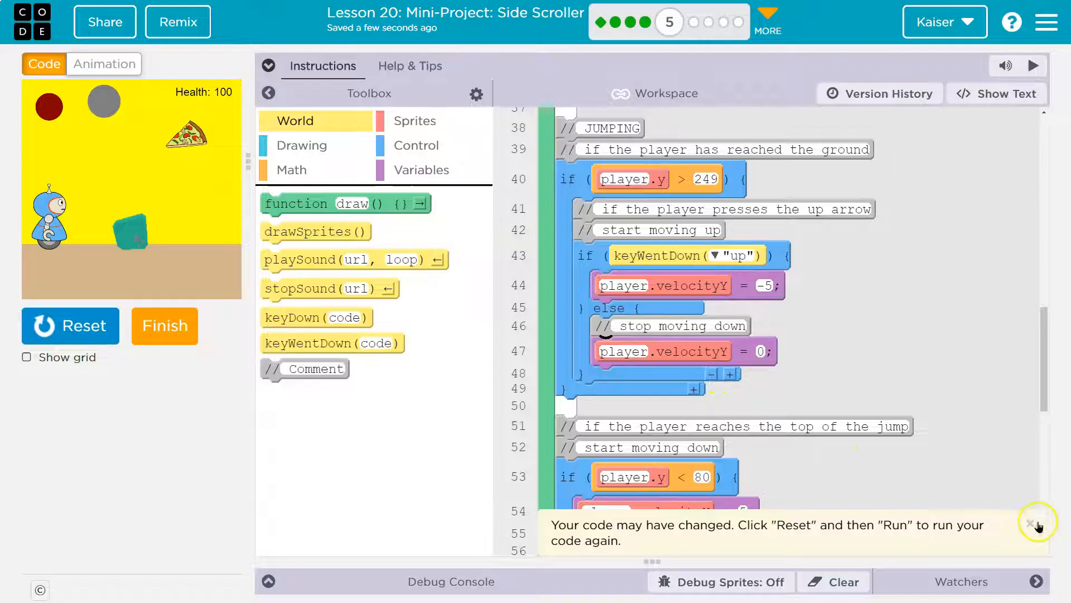
click(1030, 522)
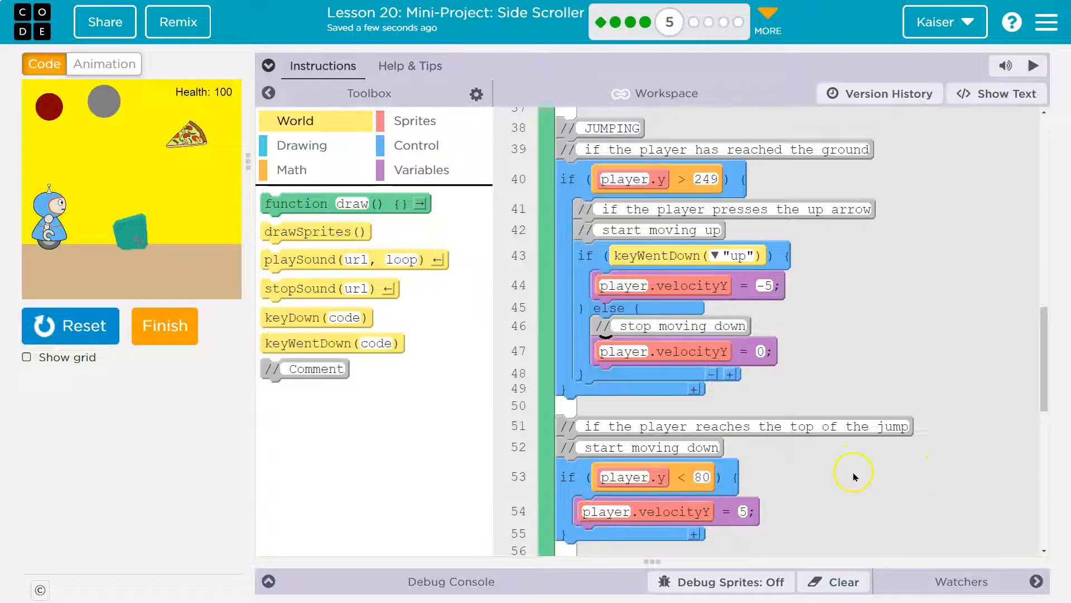